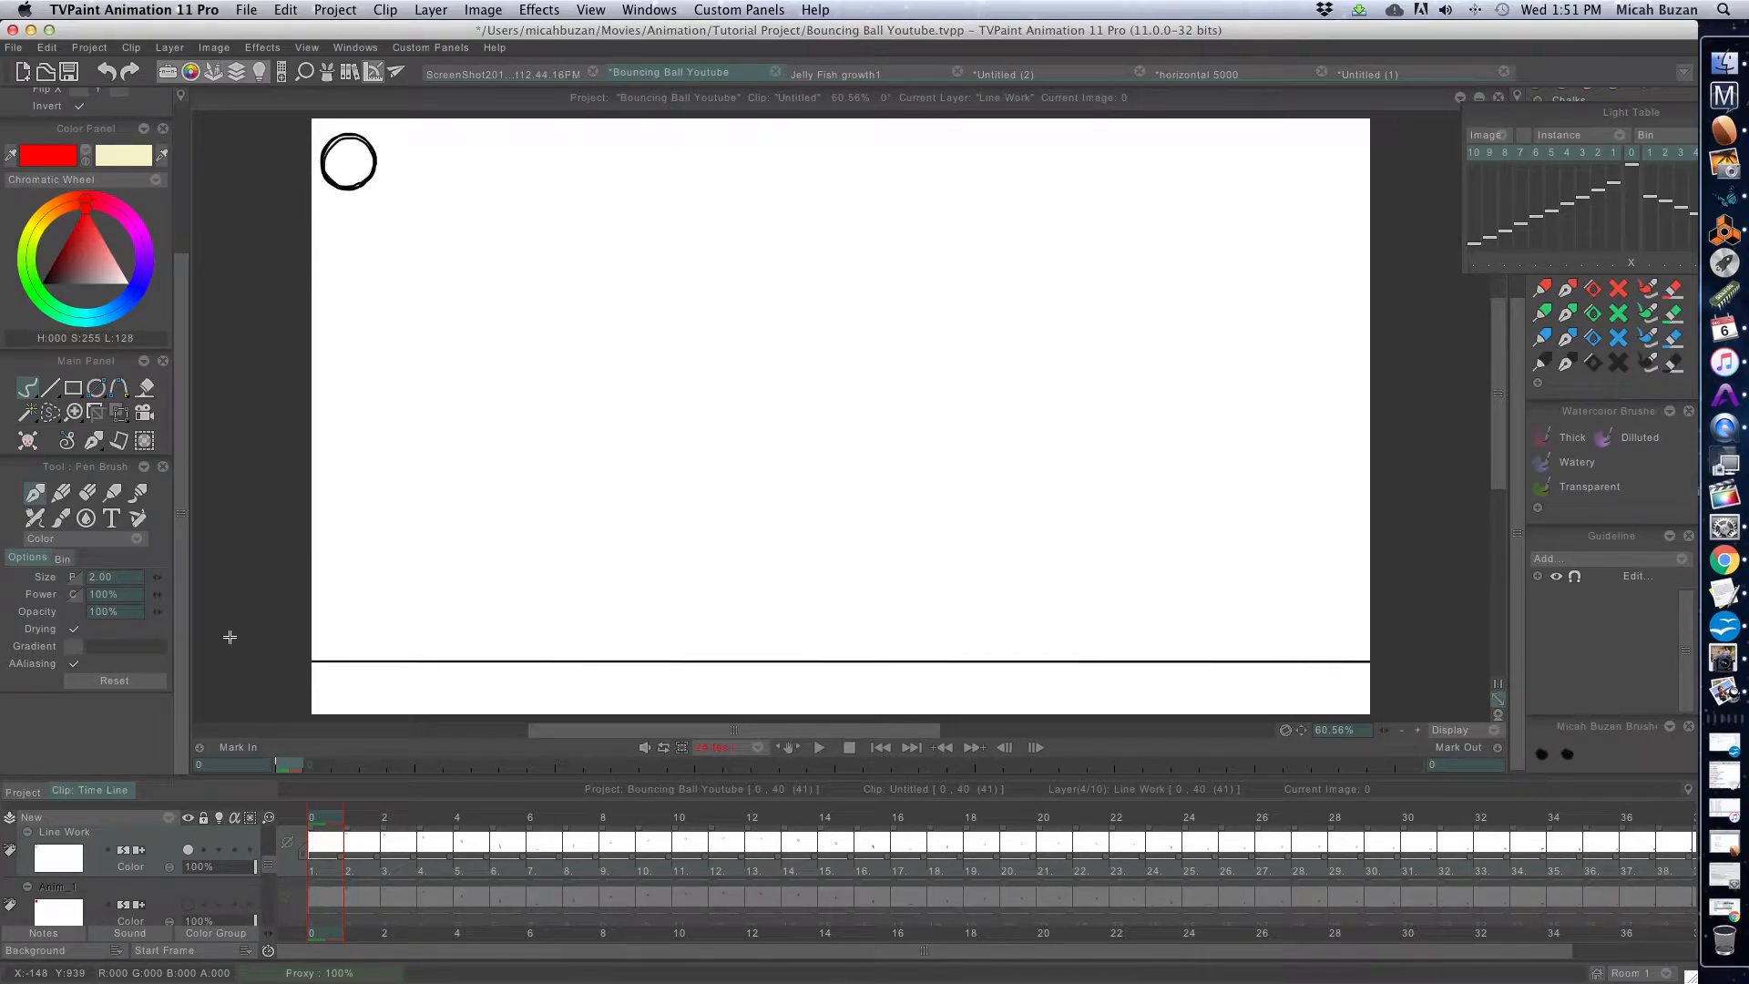
mouse_move(359, 859)
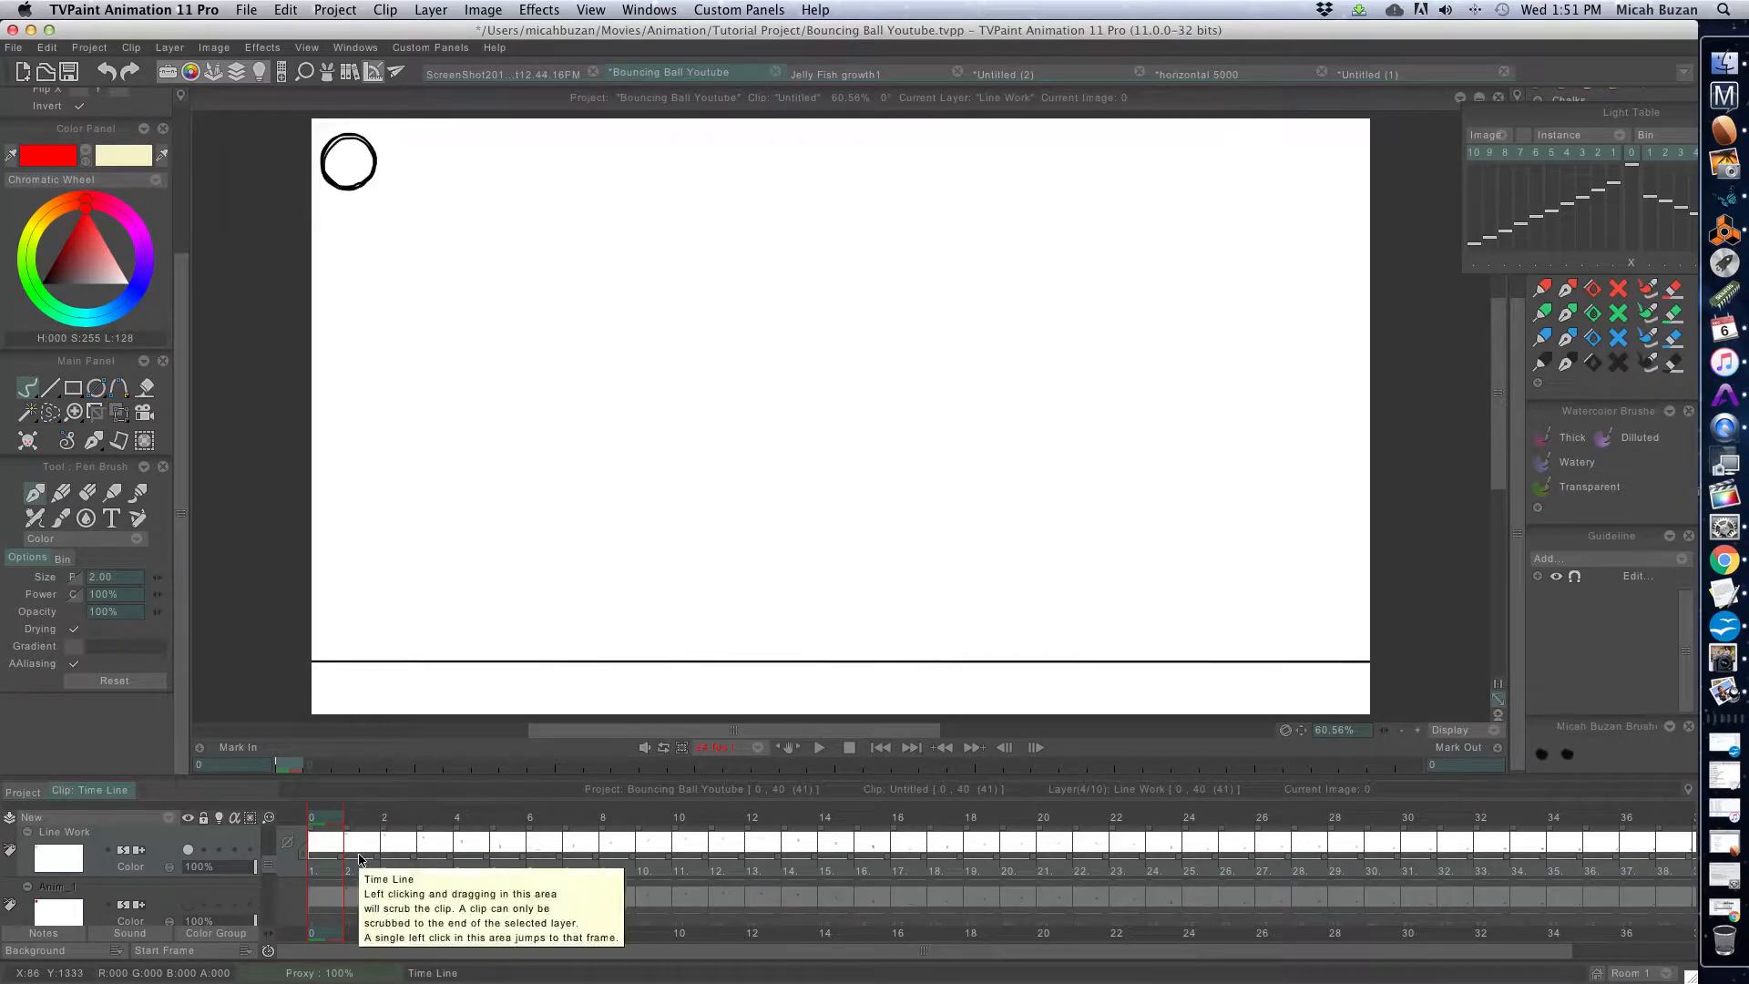
mouse_move(237, 900)
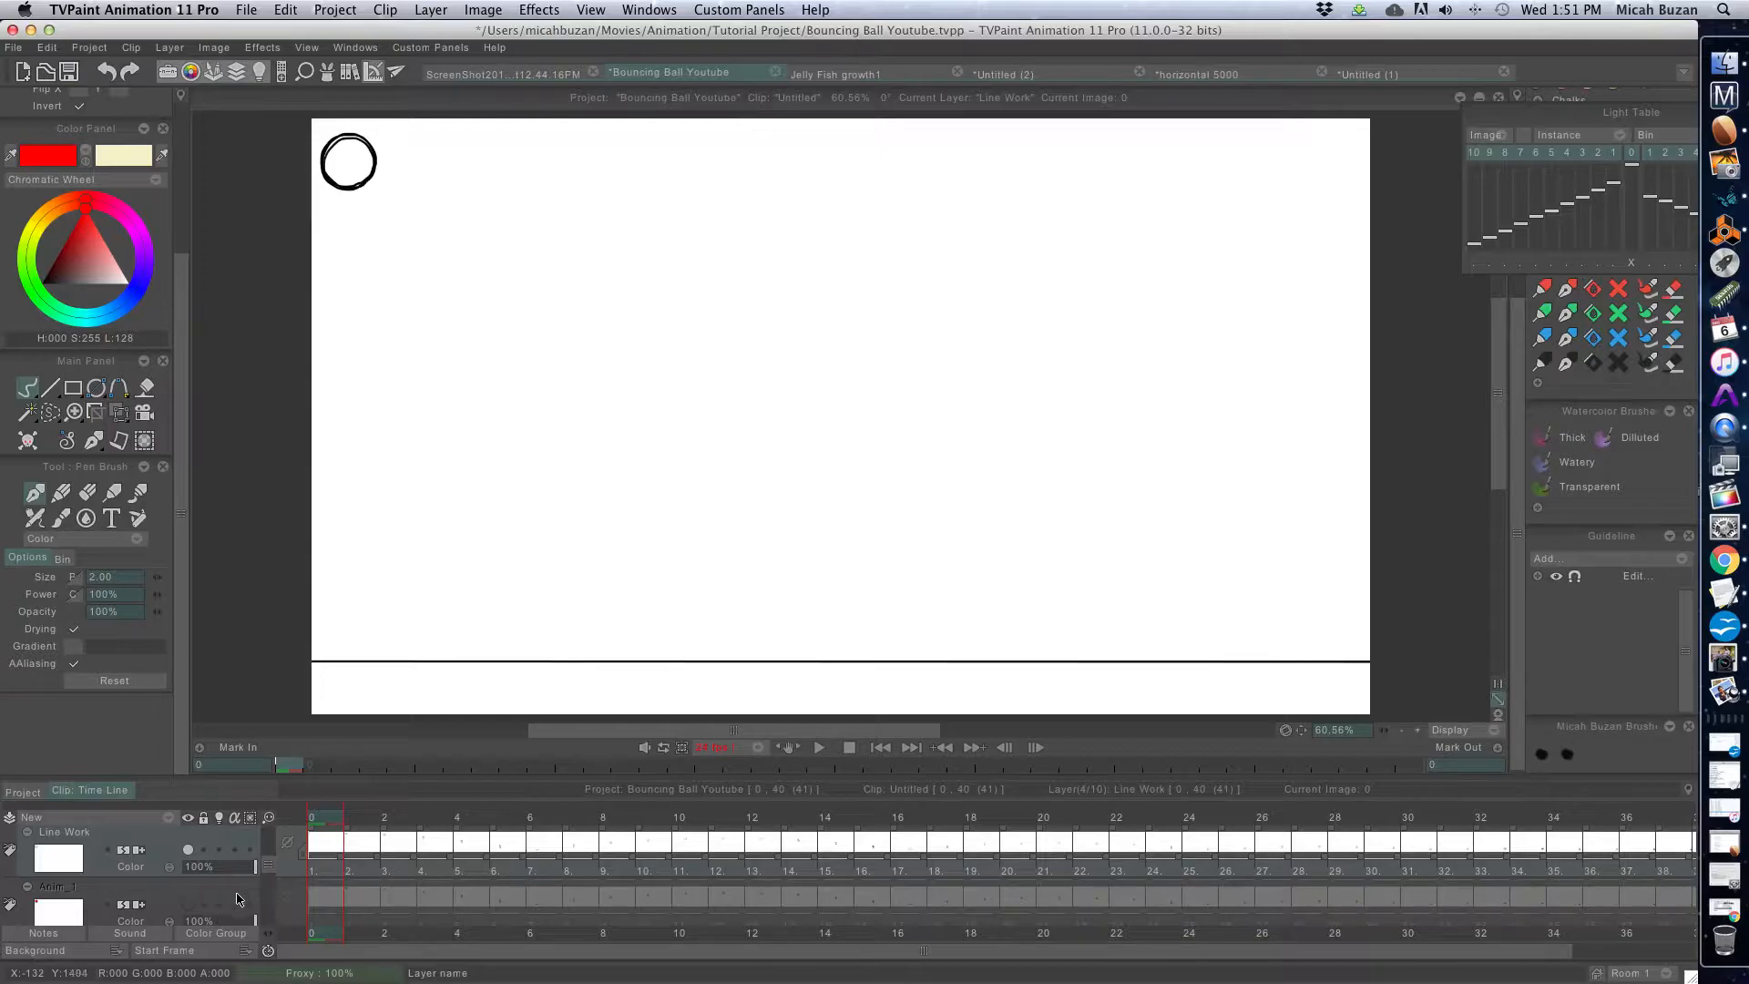
mouse_move(257, 675)
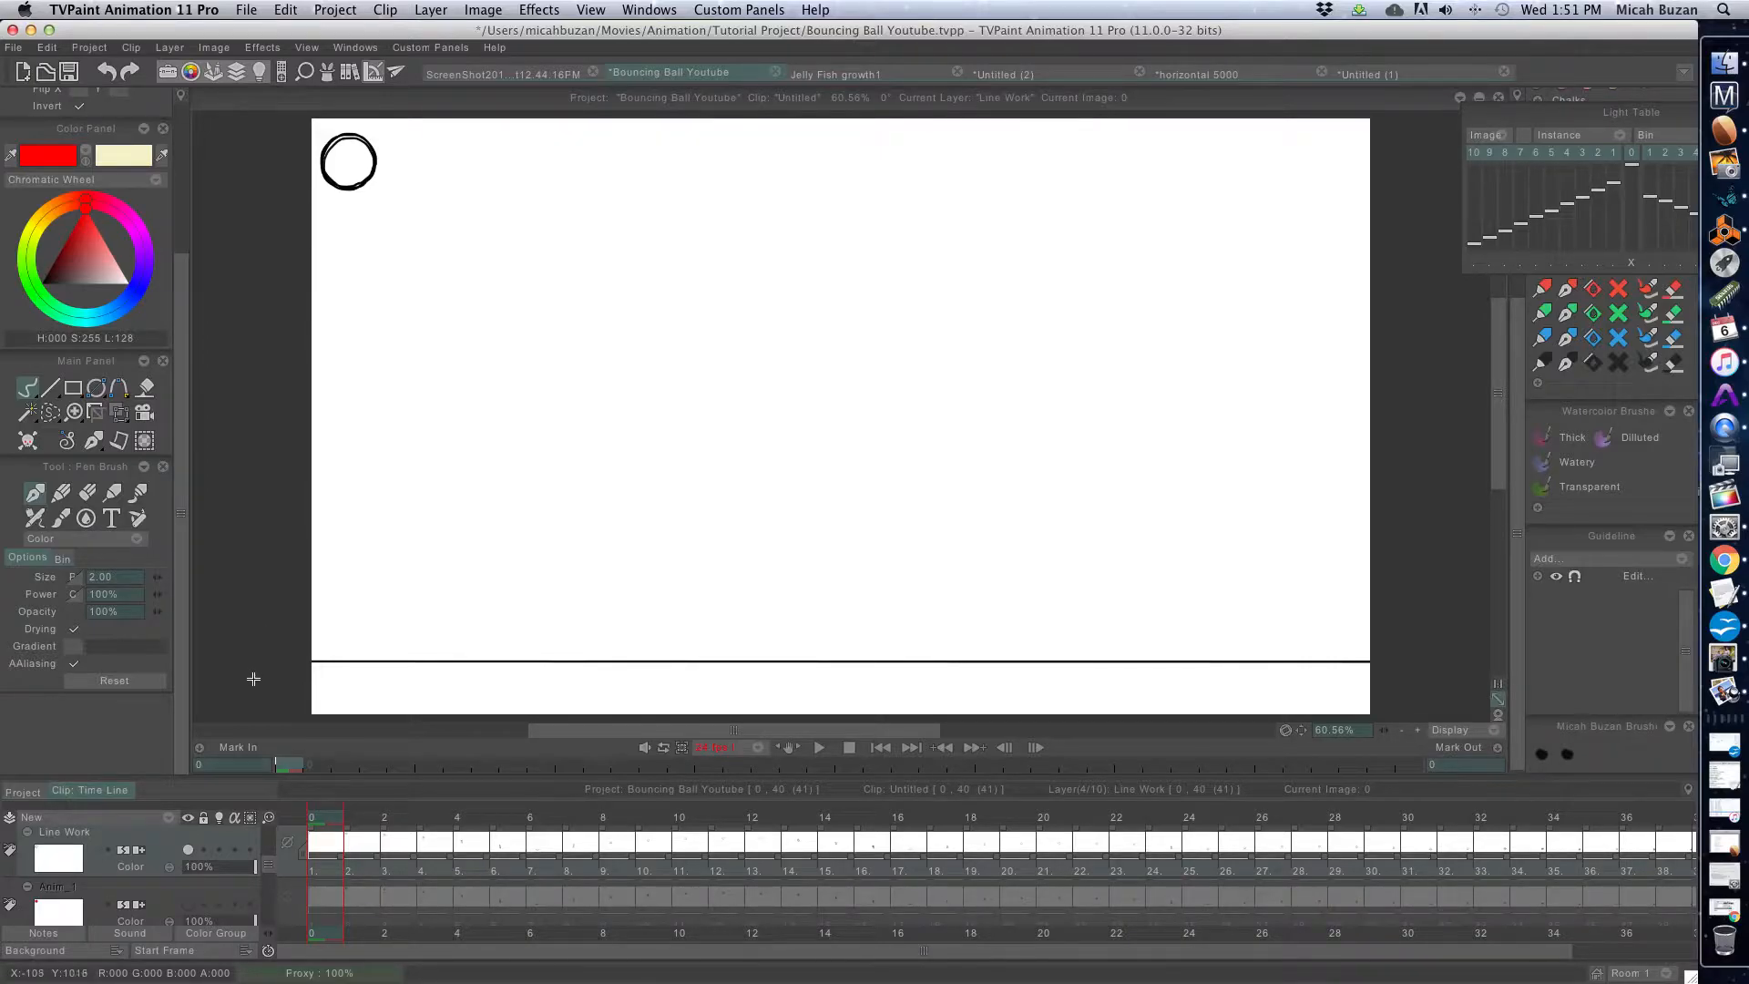
mouse_move(1002, 834)
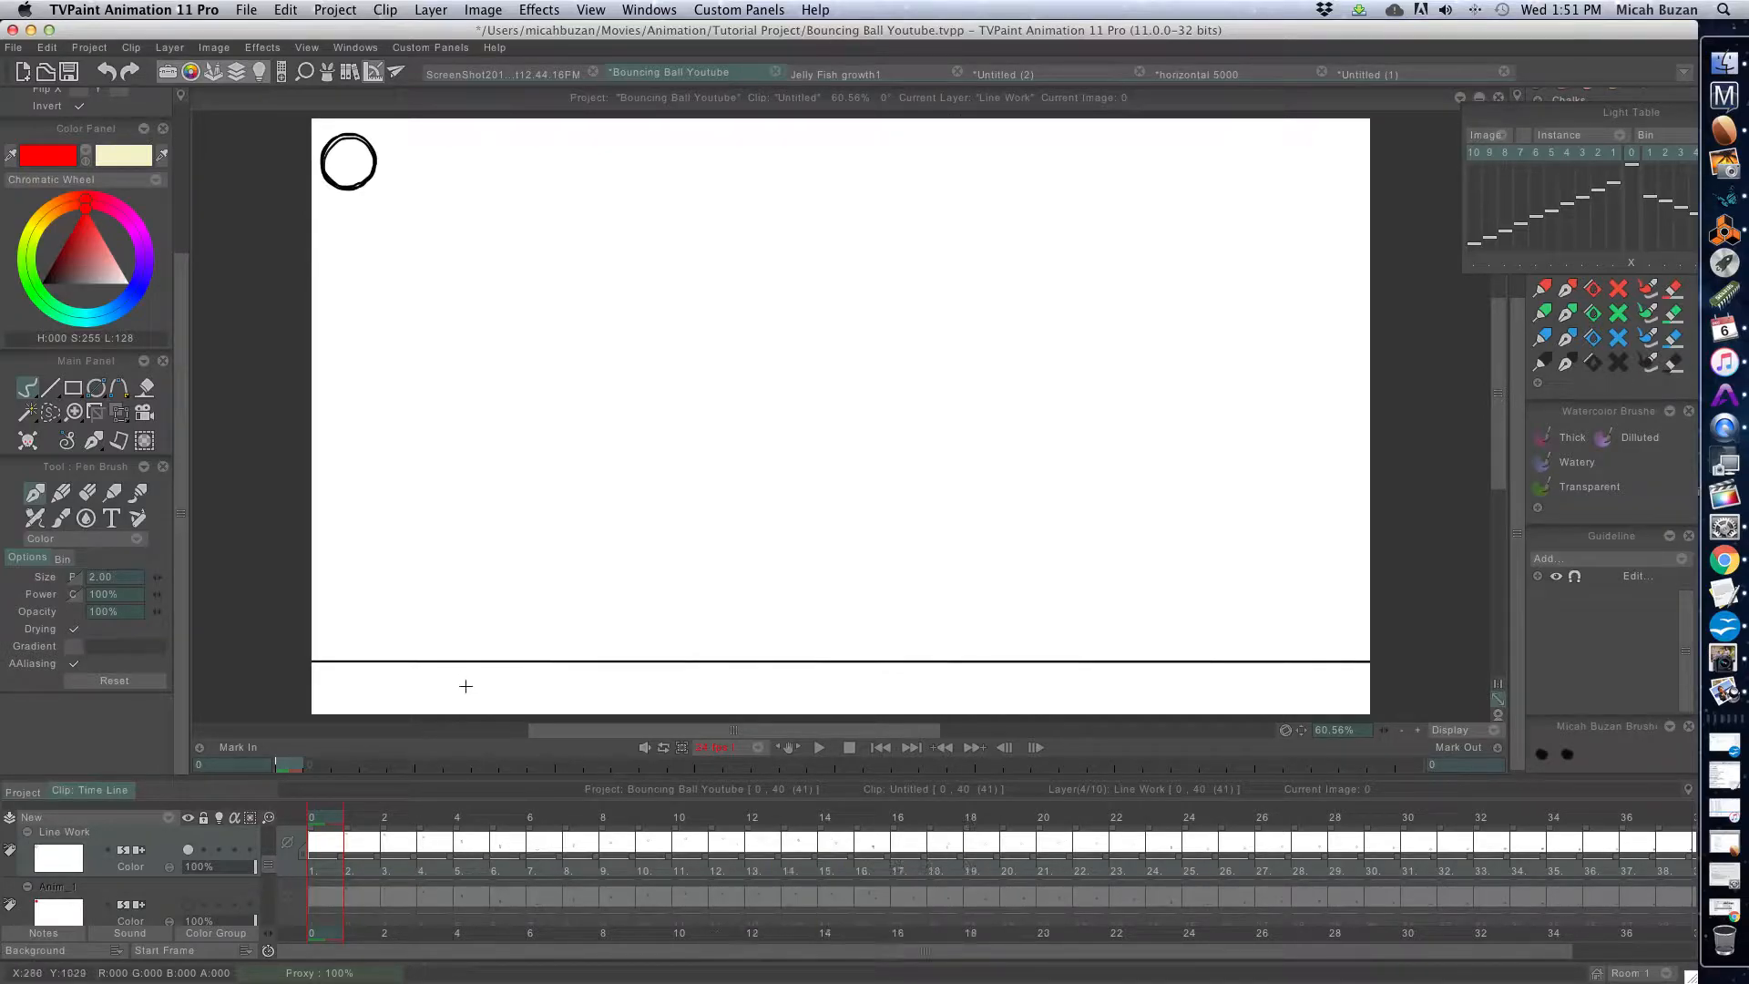
Play the bouncing-ball animation forward to frame 22
click(818, 747)
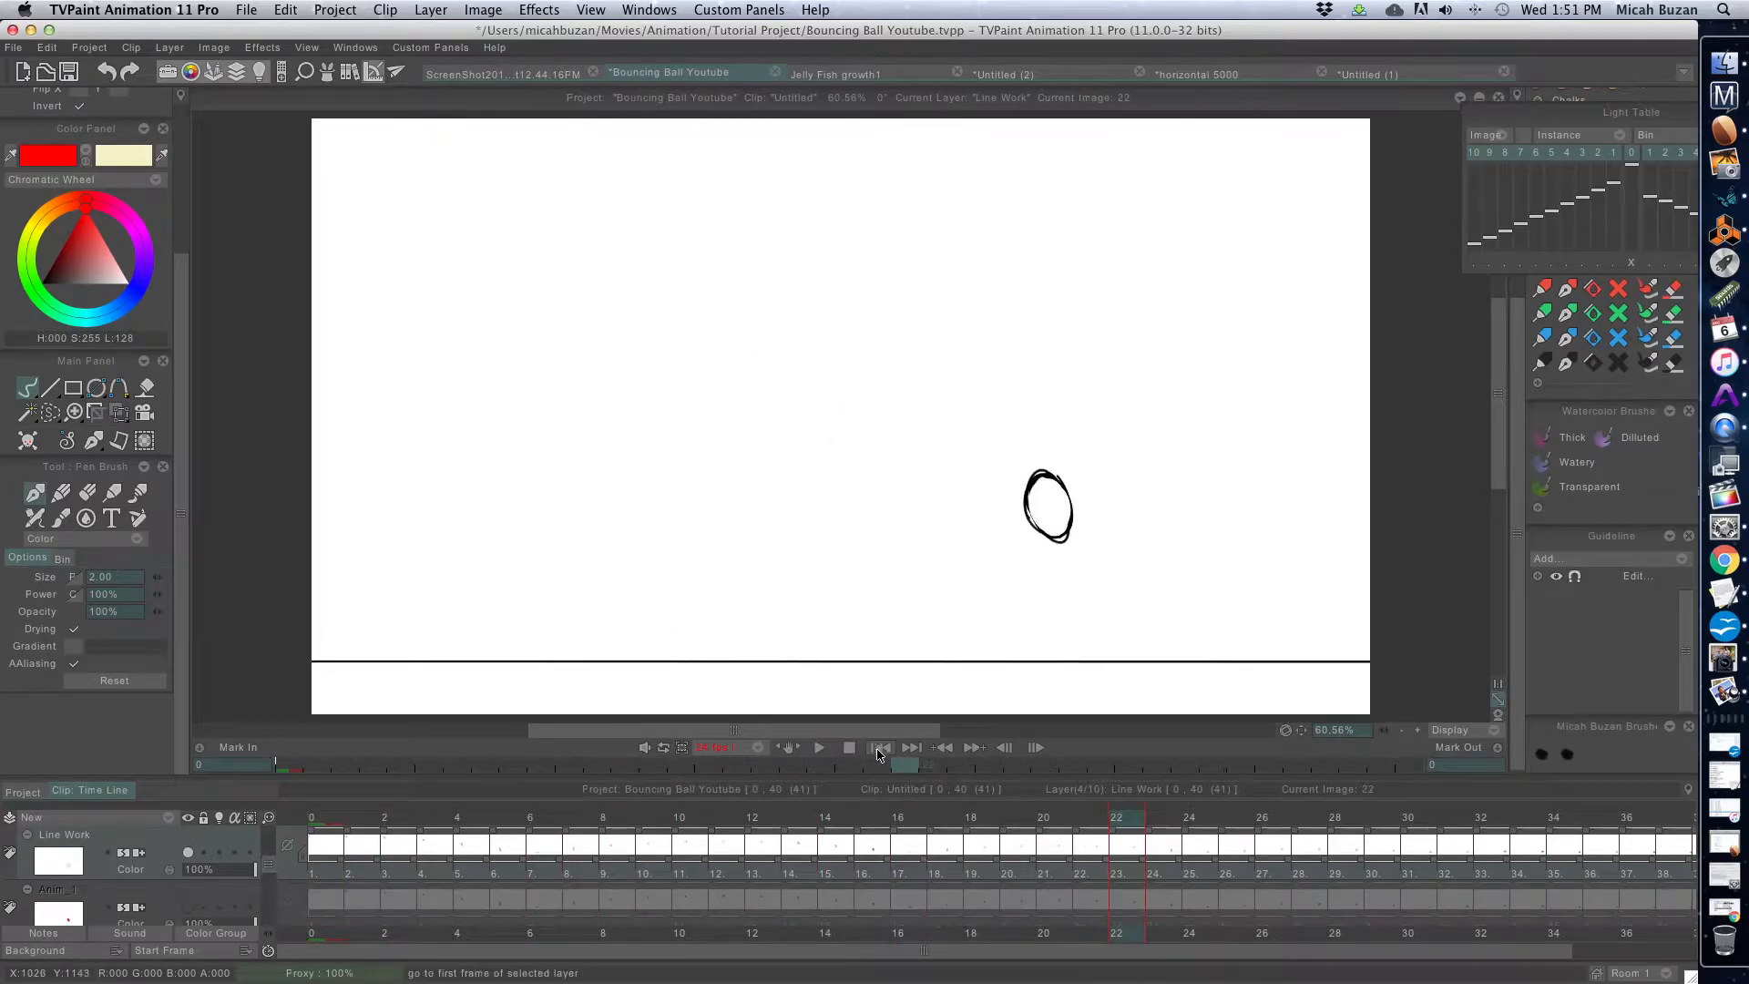
Return to frame 0 and add a new empty animation layer, Anim_8
click(880, 747)
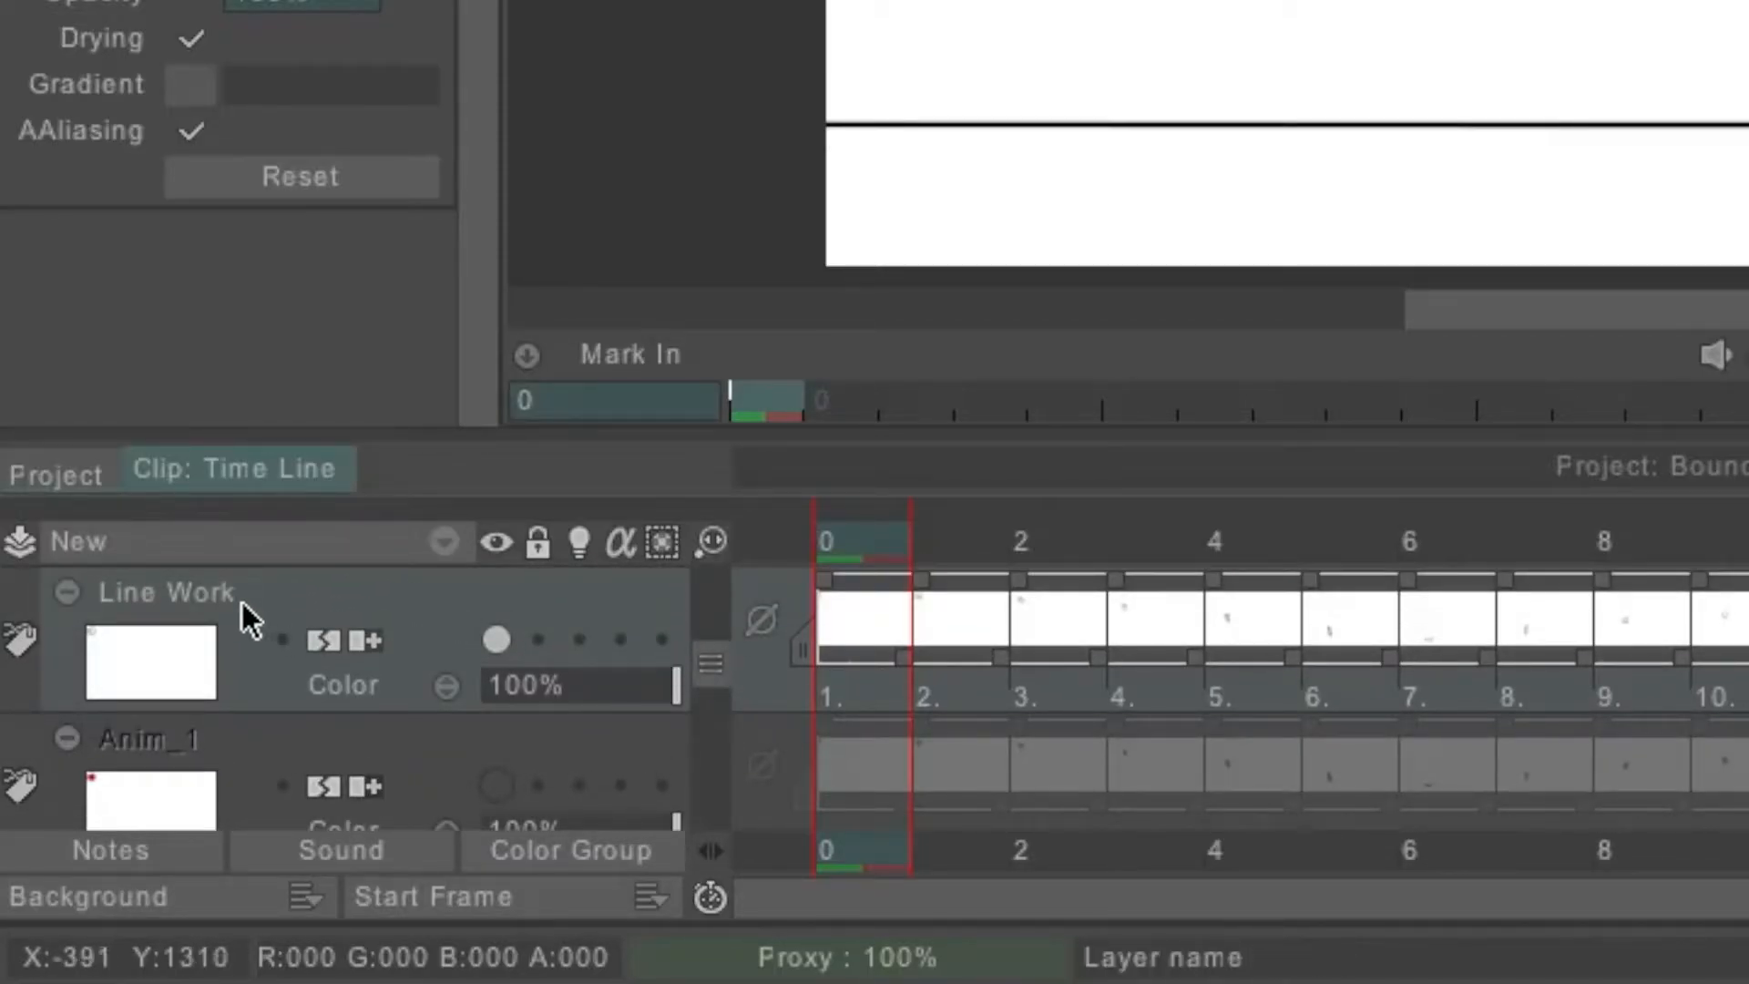
click(76, 542)
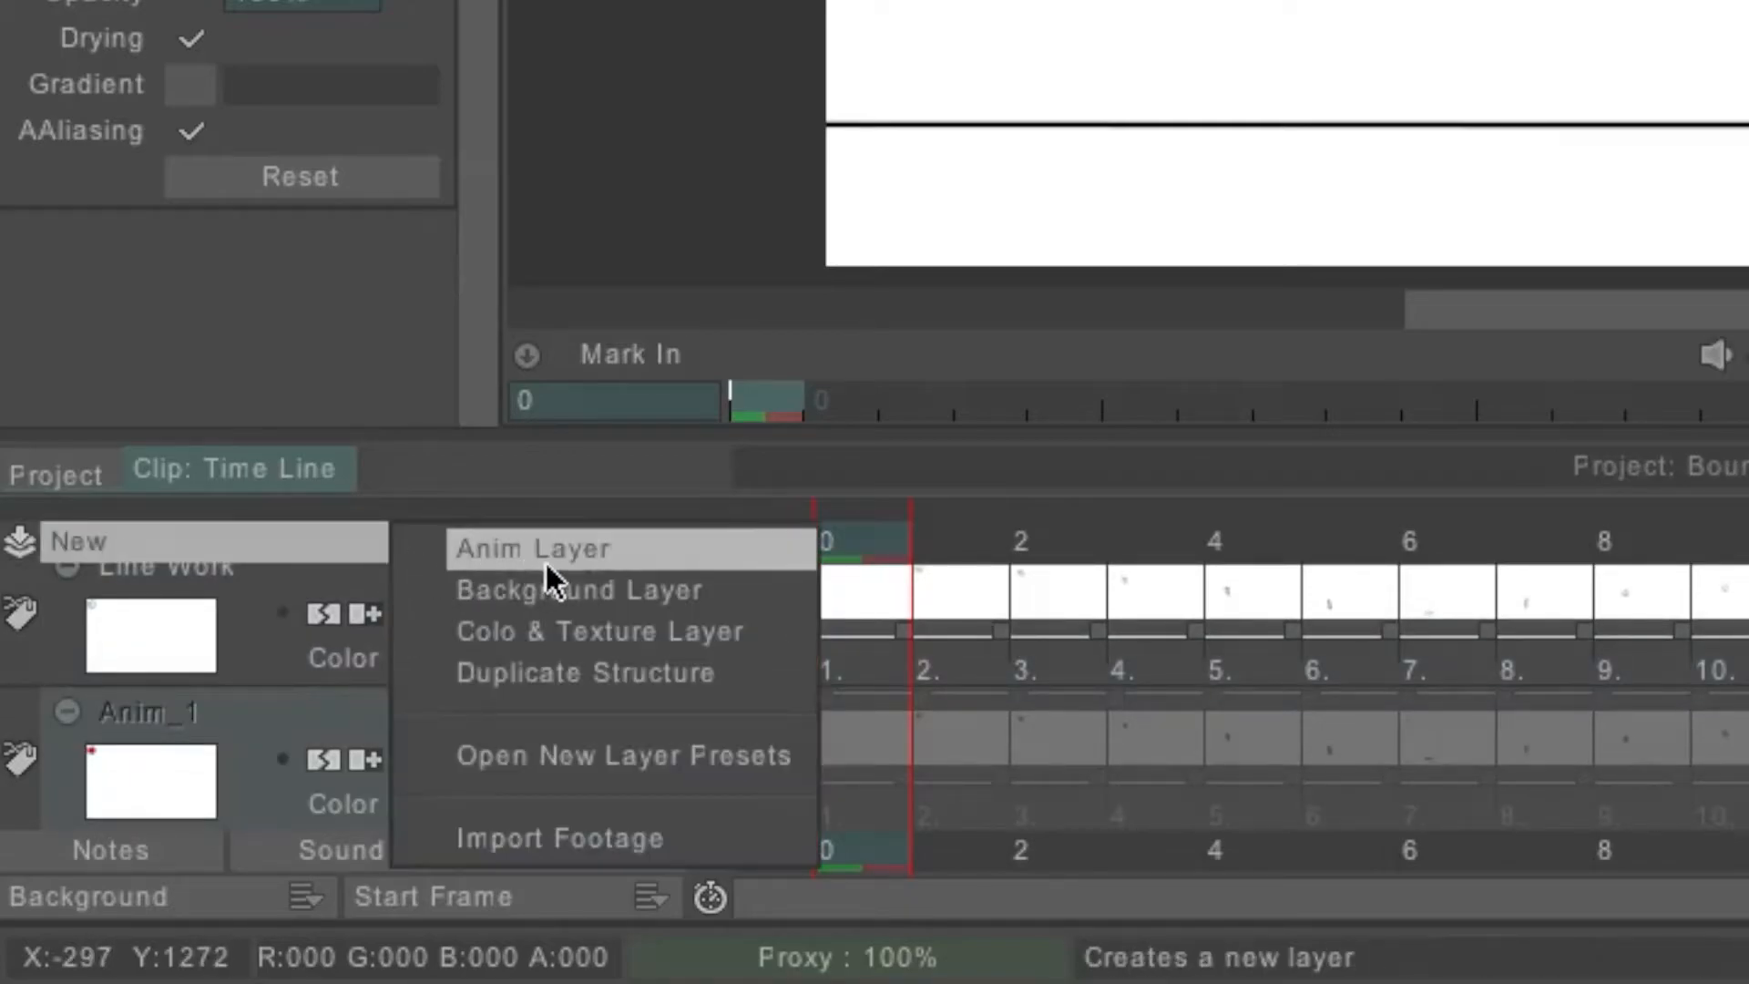
click(533, 547)
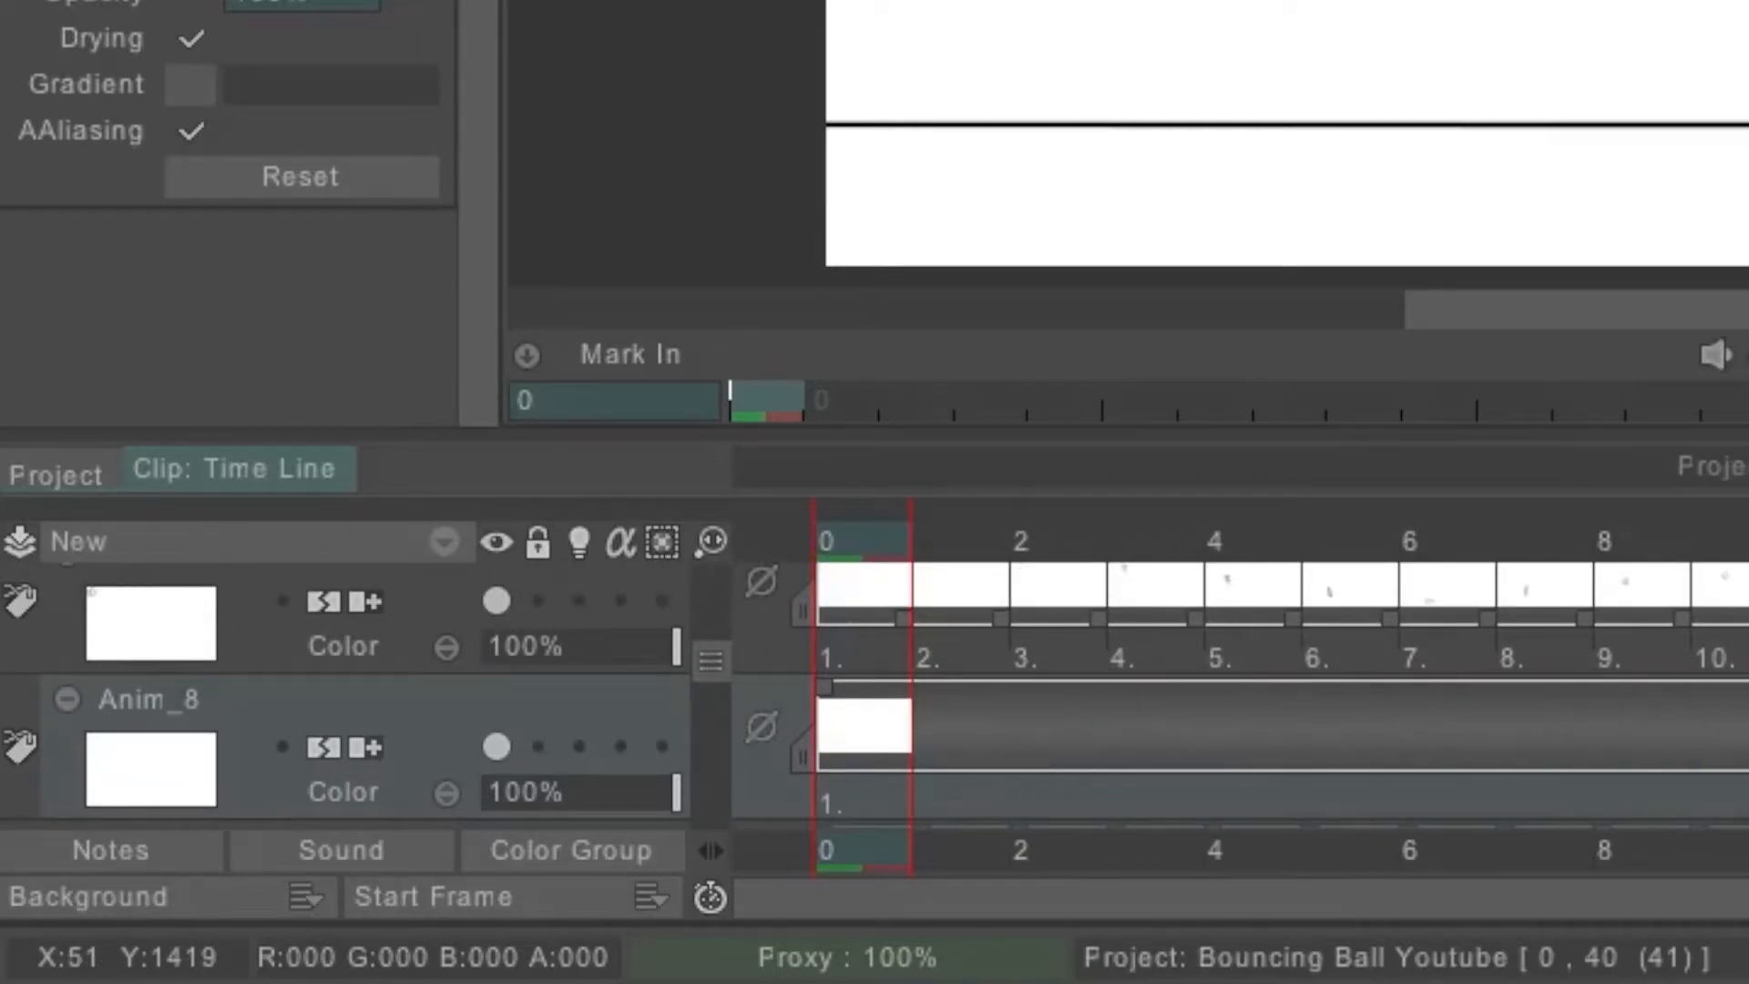
scroll(right, 3)
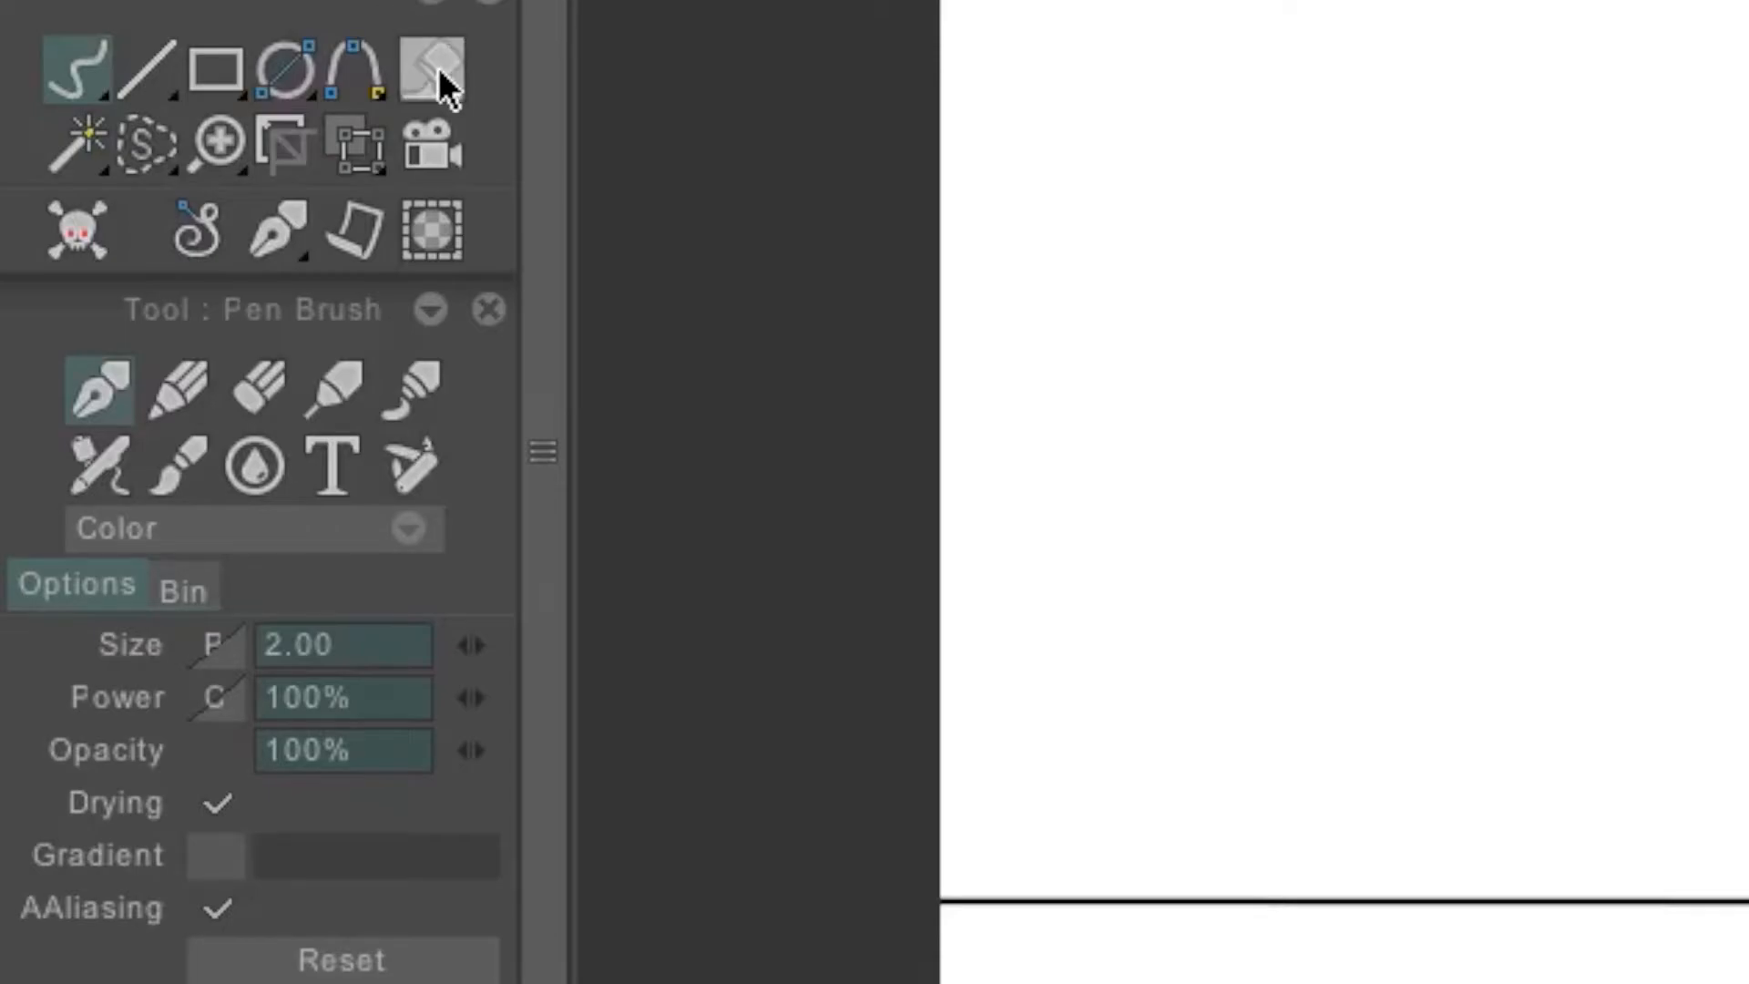
Set the Paint Bucket to Color mode with Layer as its source
click(433, 69)
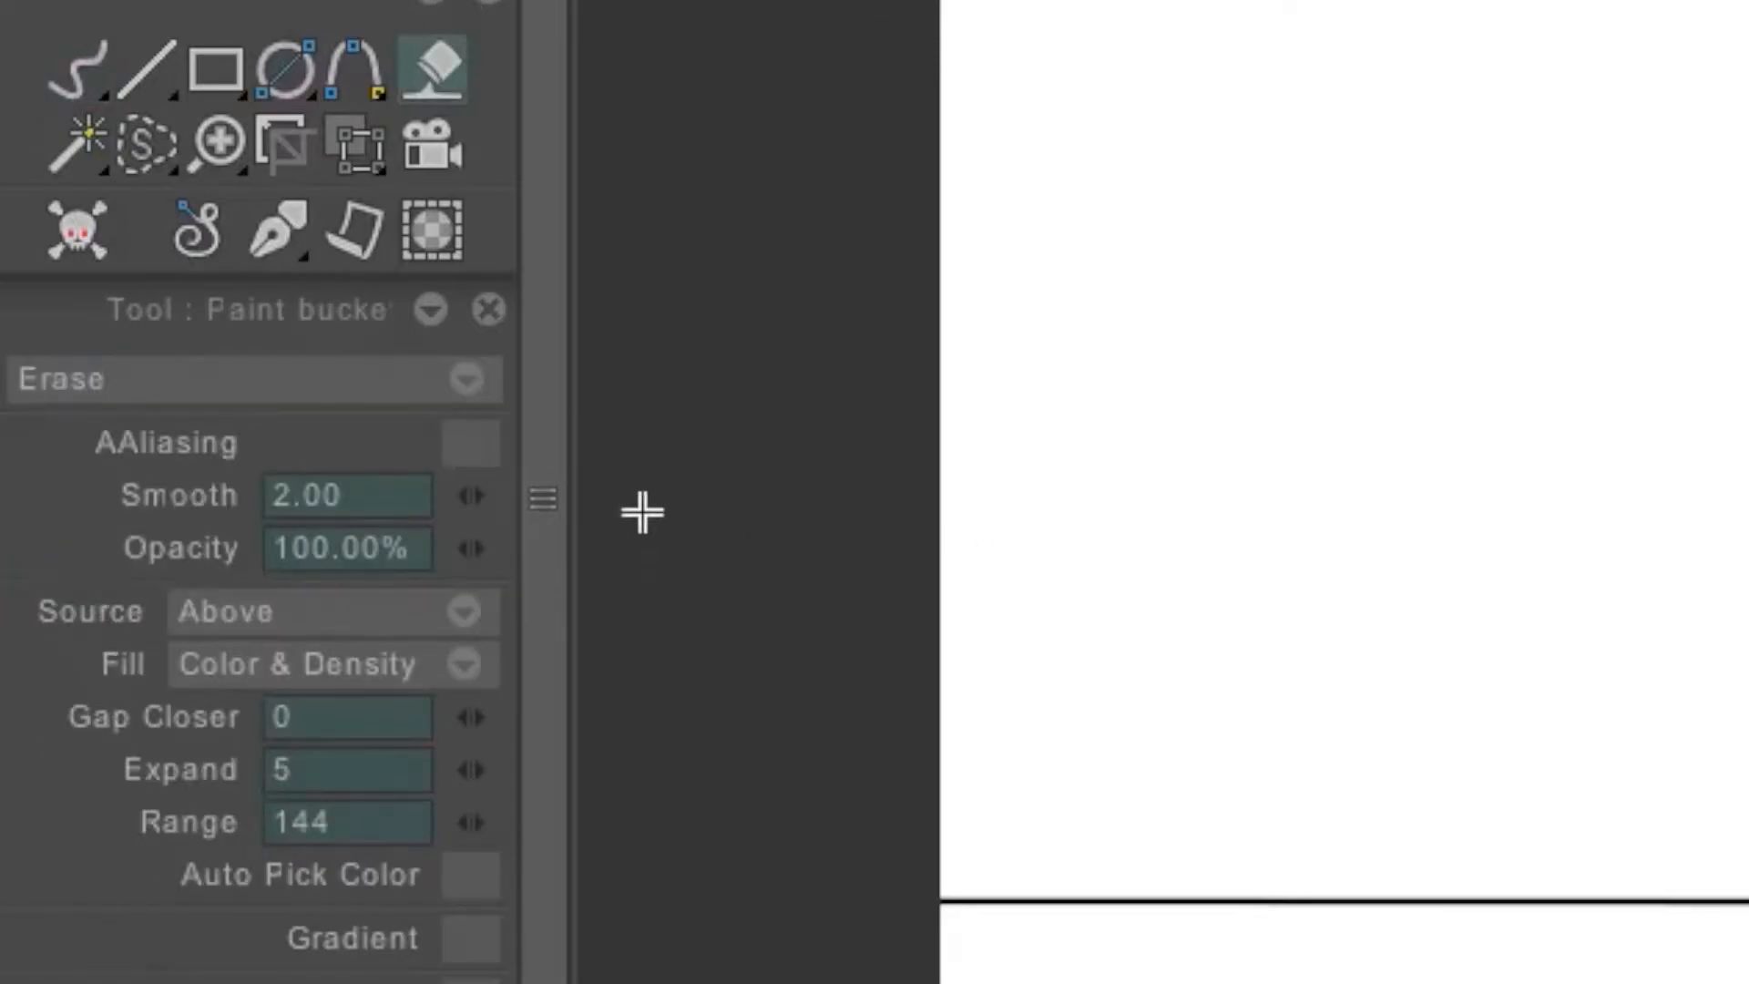
click(234, 379)
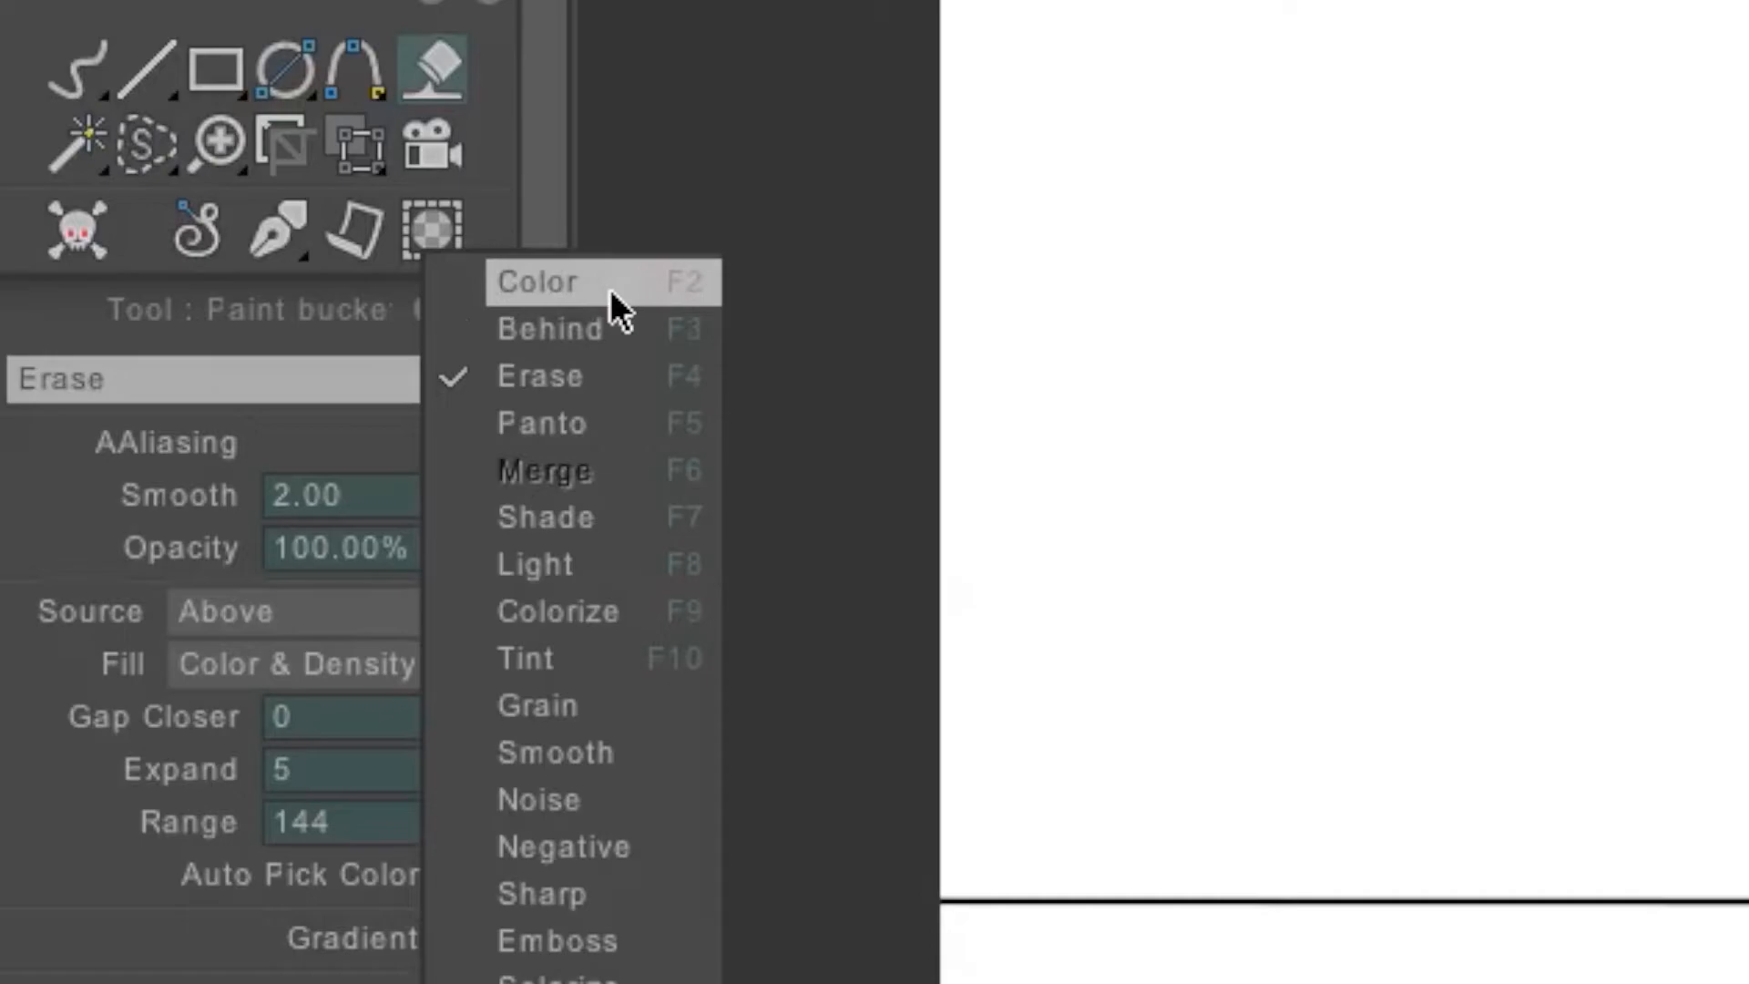
click(538, 281)
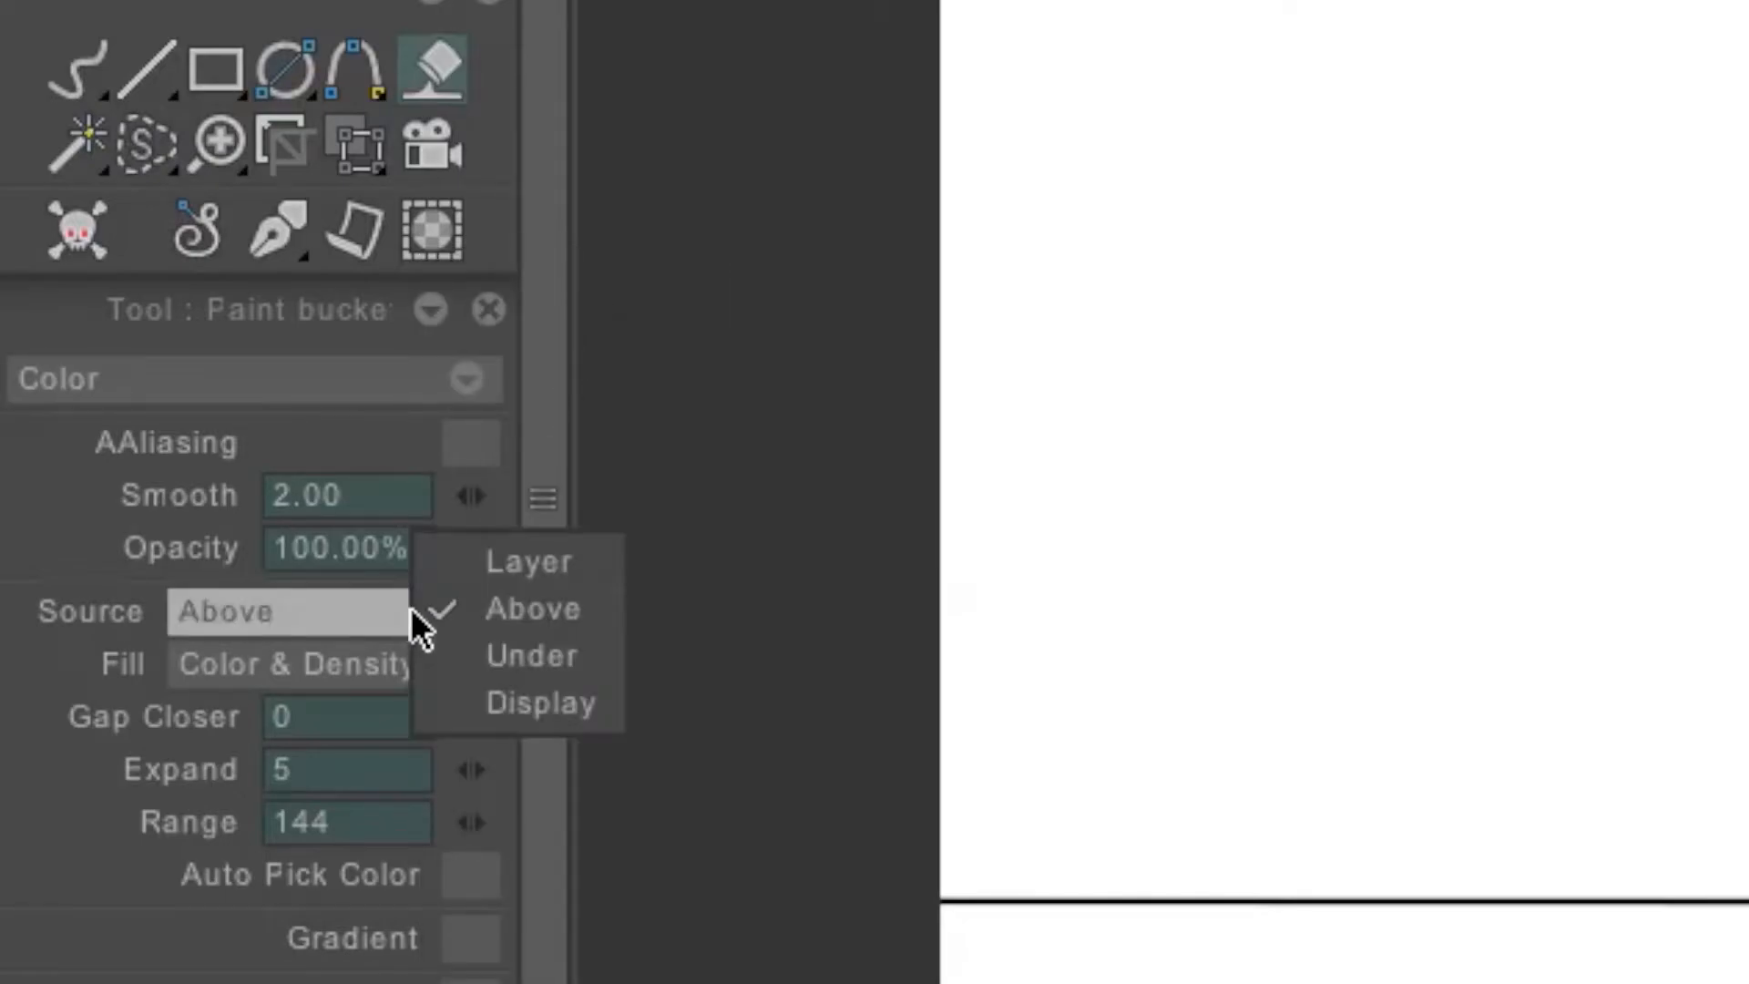
click(526, 561)
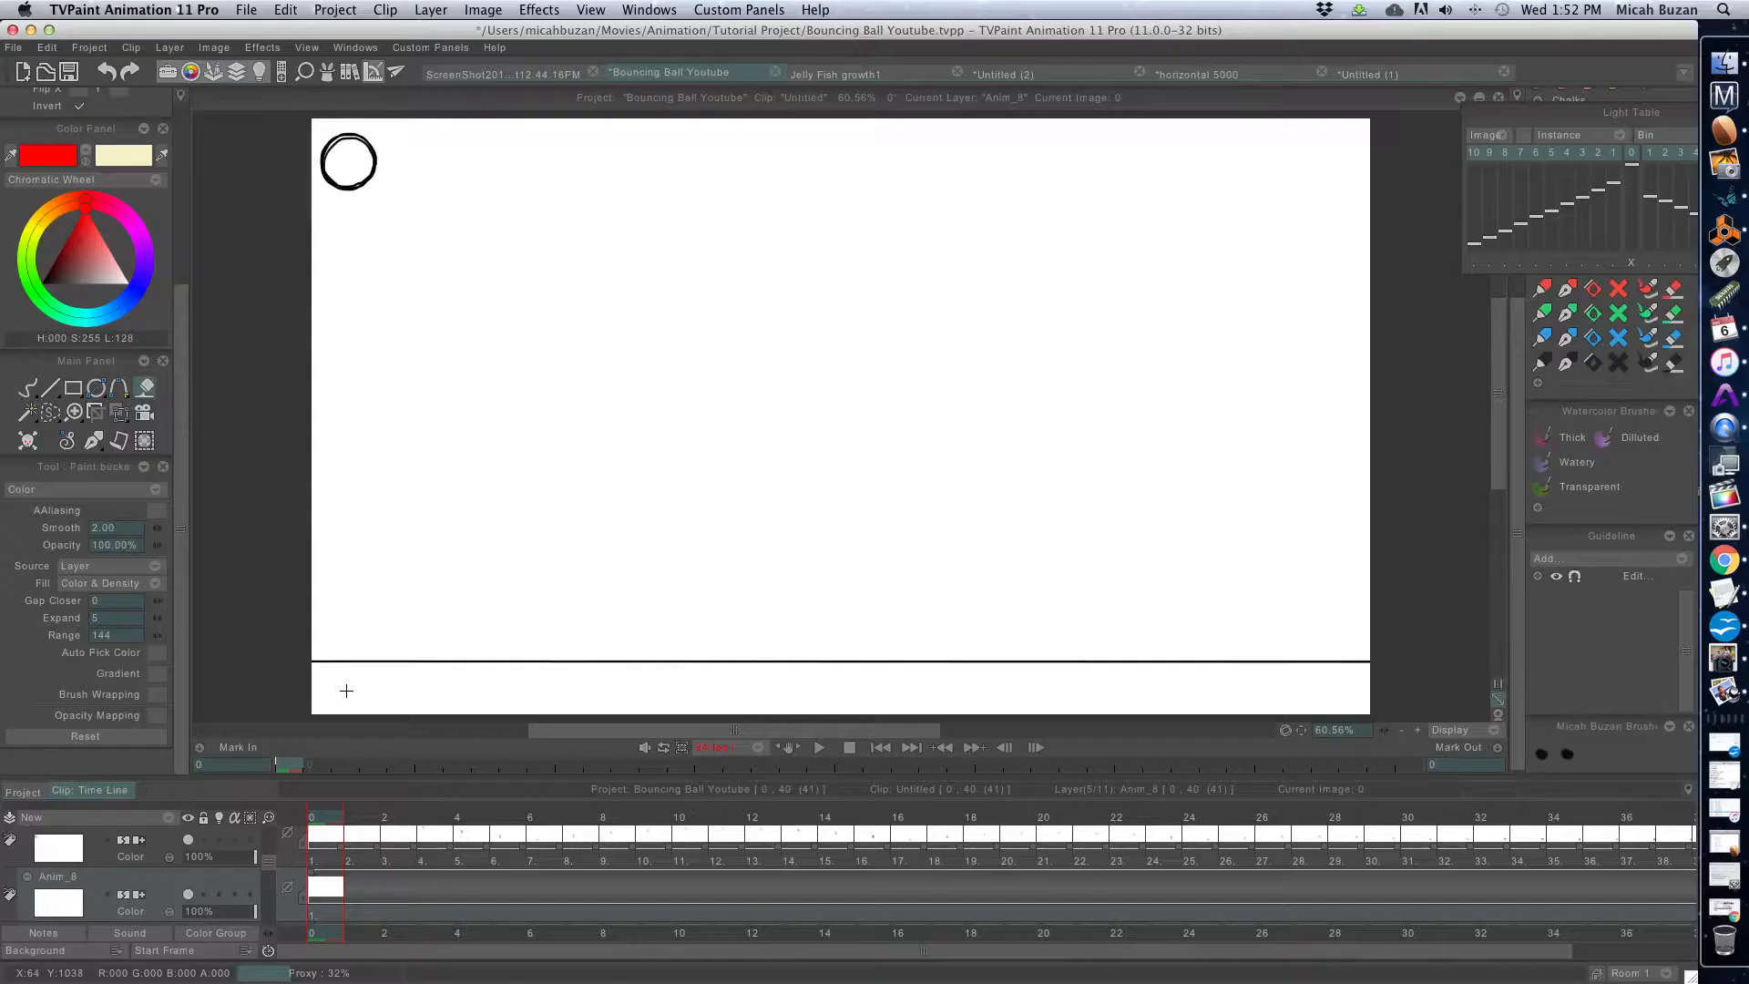
Flood the Anim_8 canvas with solid red
click(320, 687)
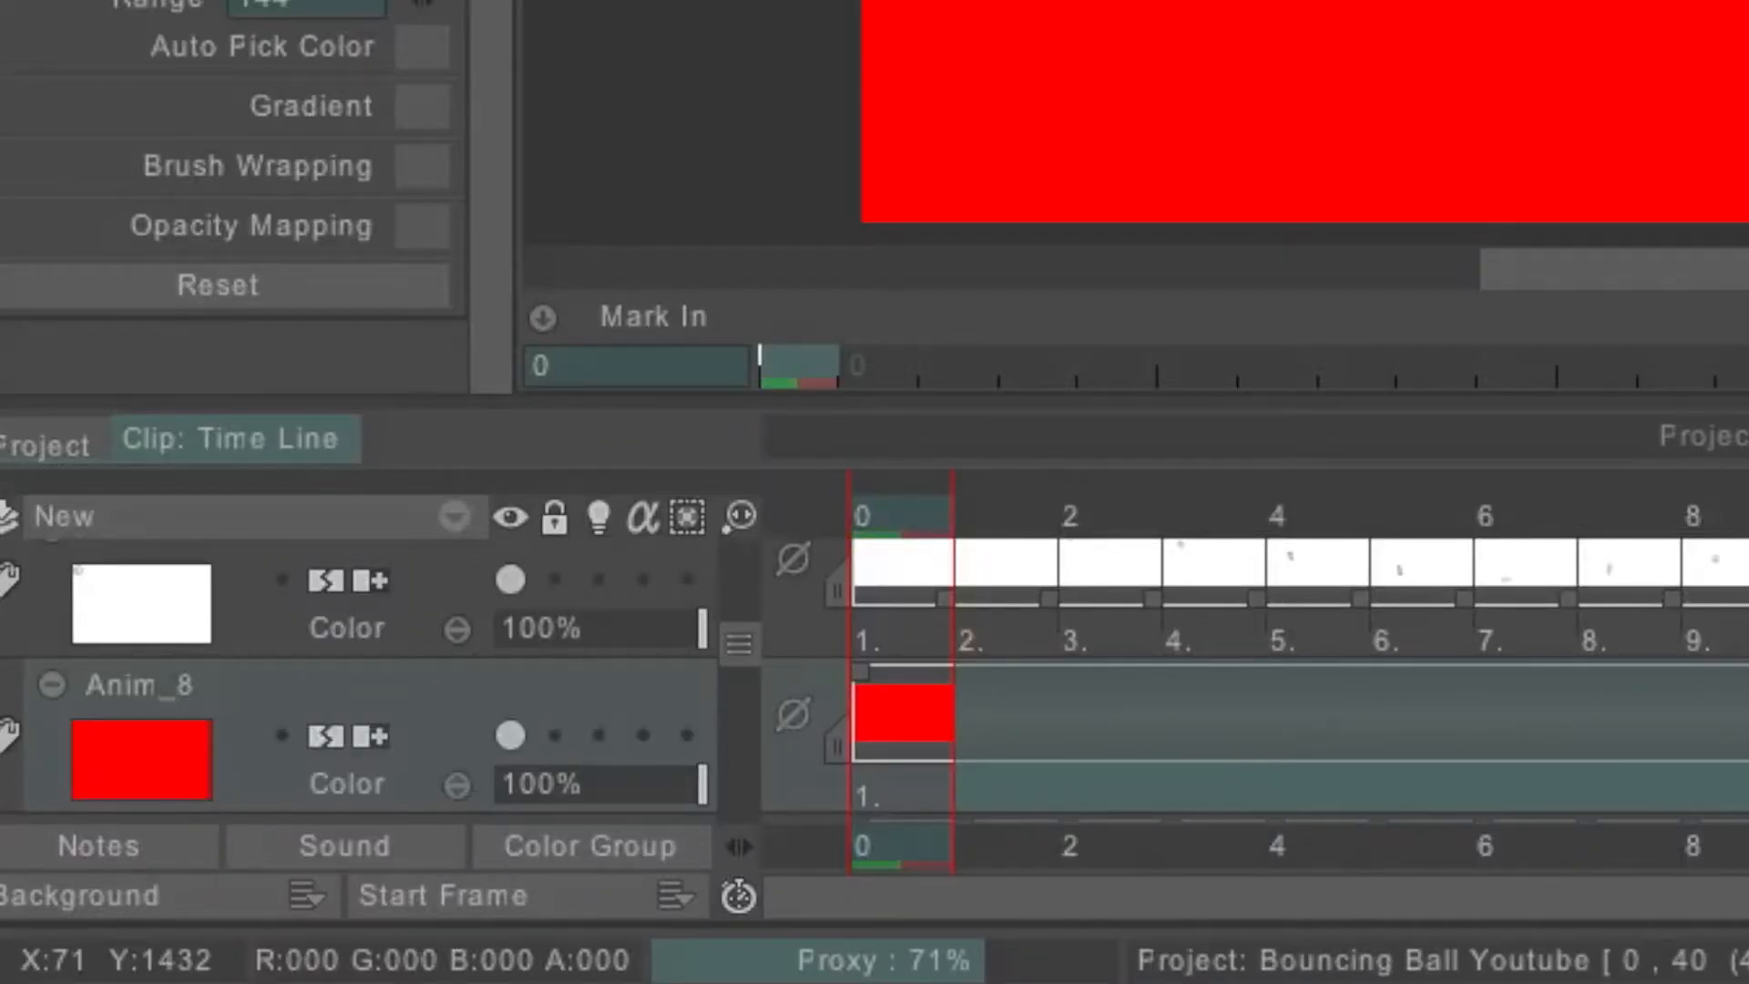
scroll(right, 3)
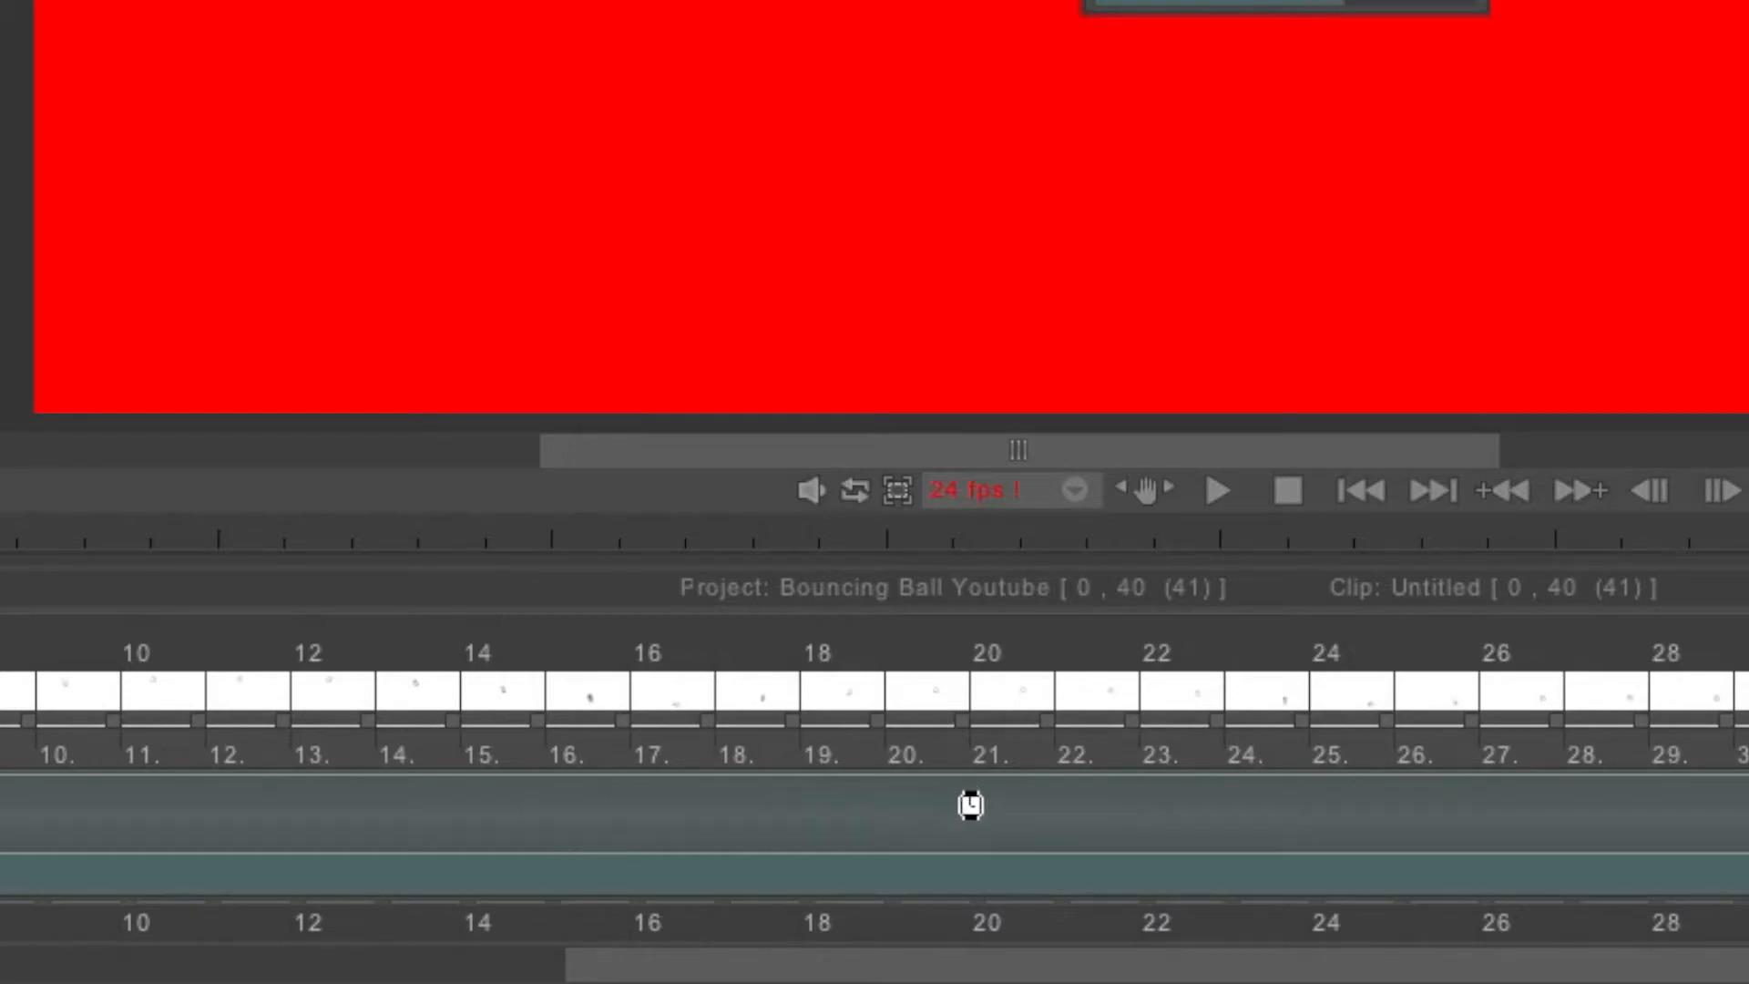
mouse_move(1192, 784)
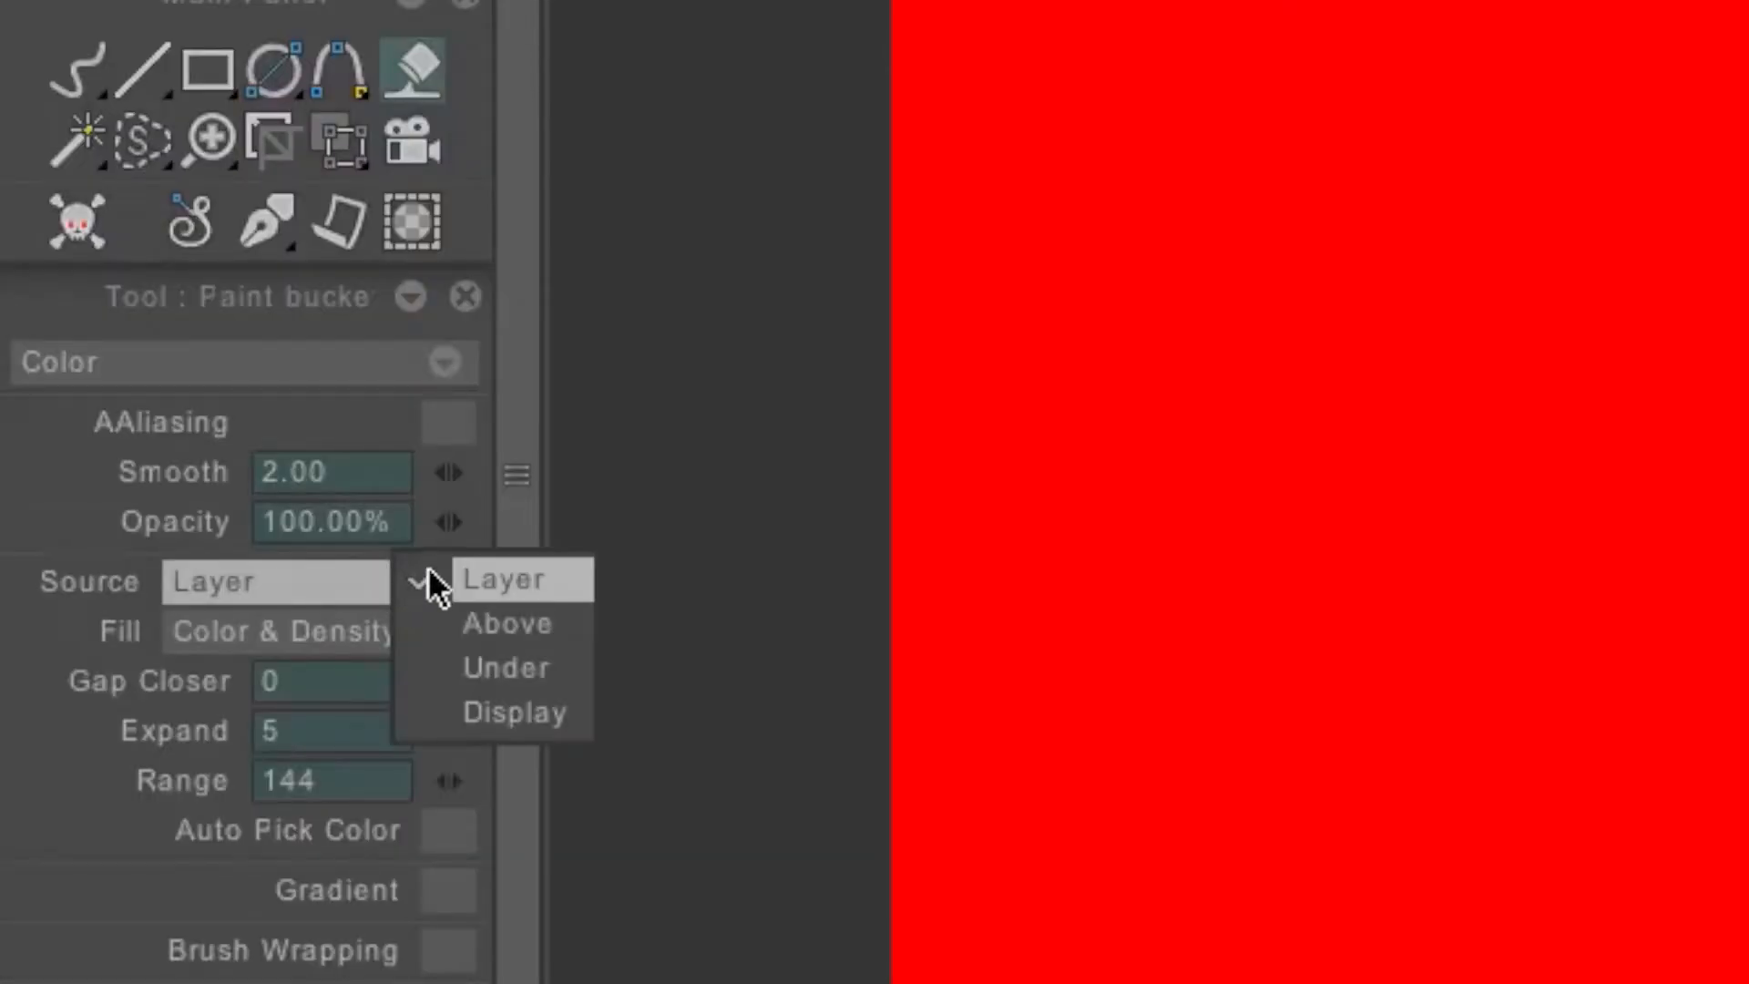
Set the Paint Bucket source to Above and its mode to Erase
click(506, 622)
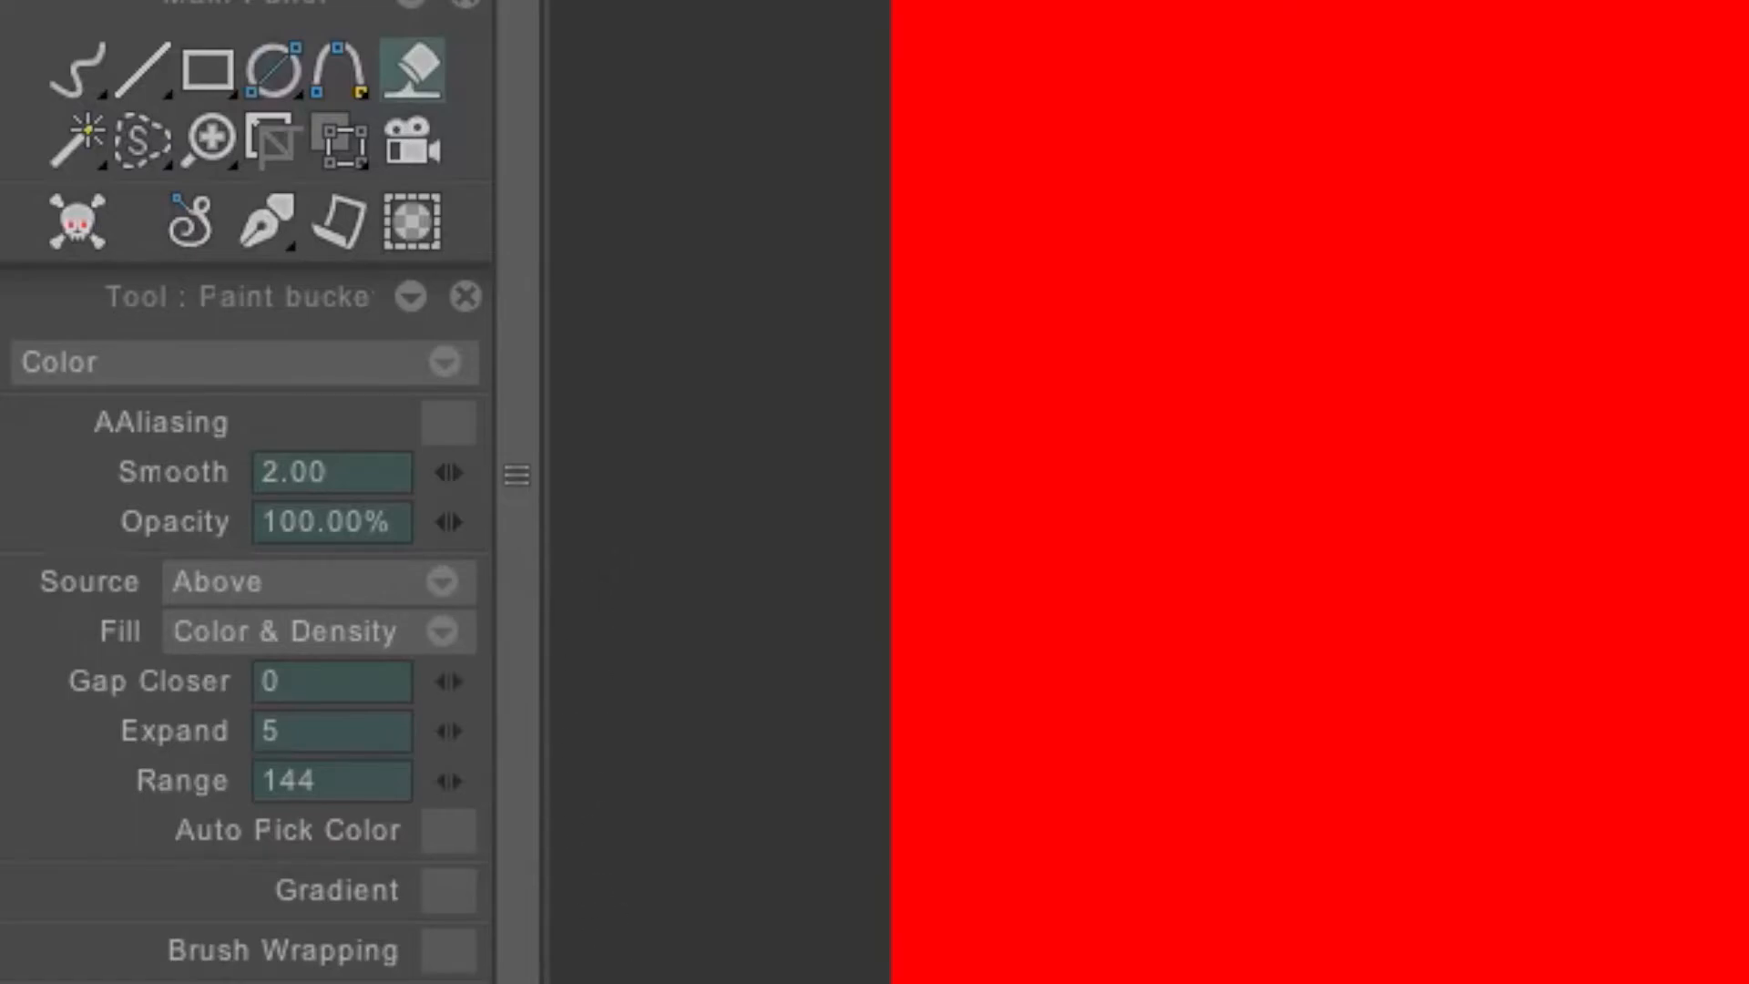
mouse_move(412, 368)
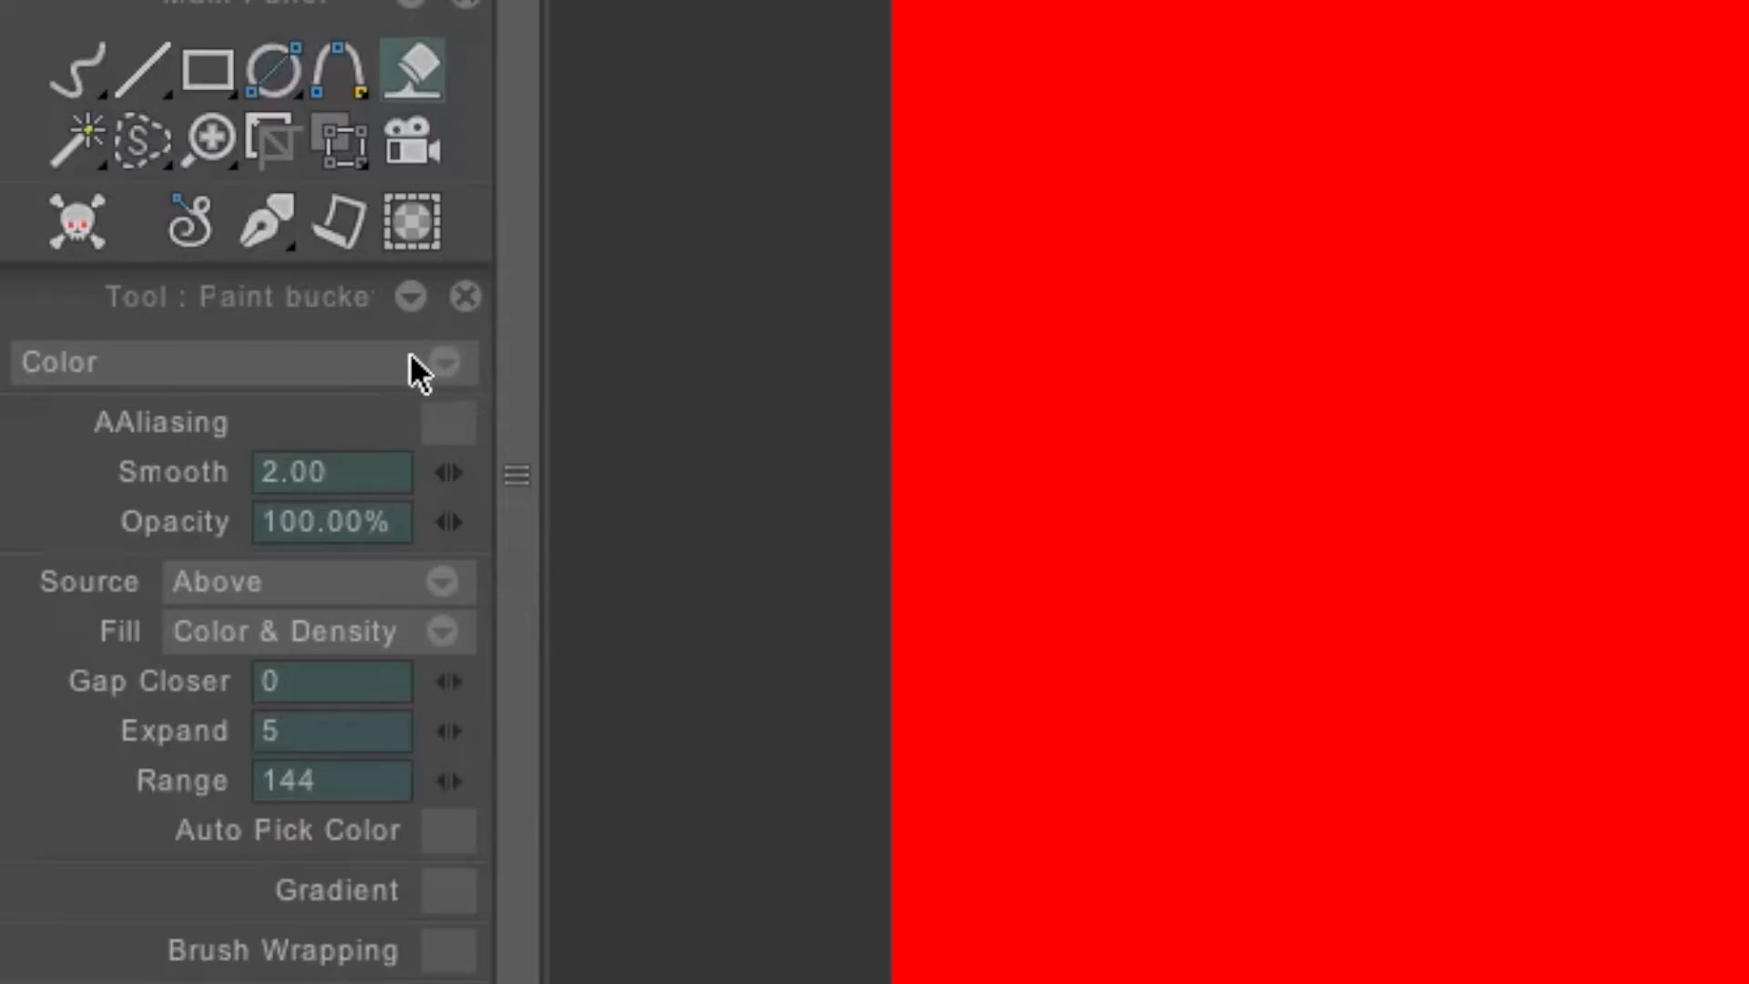
click(446, 361)
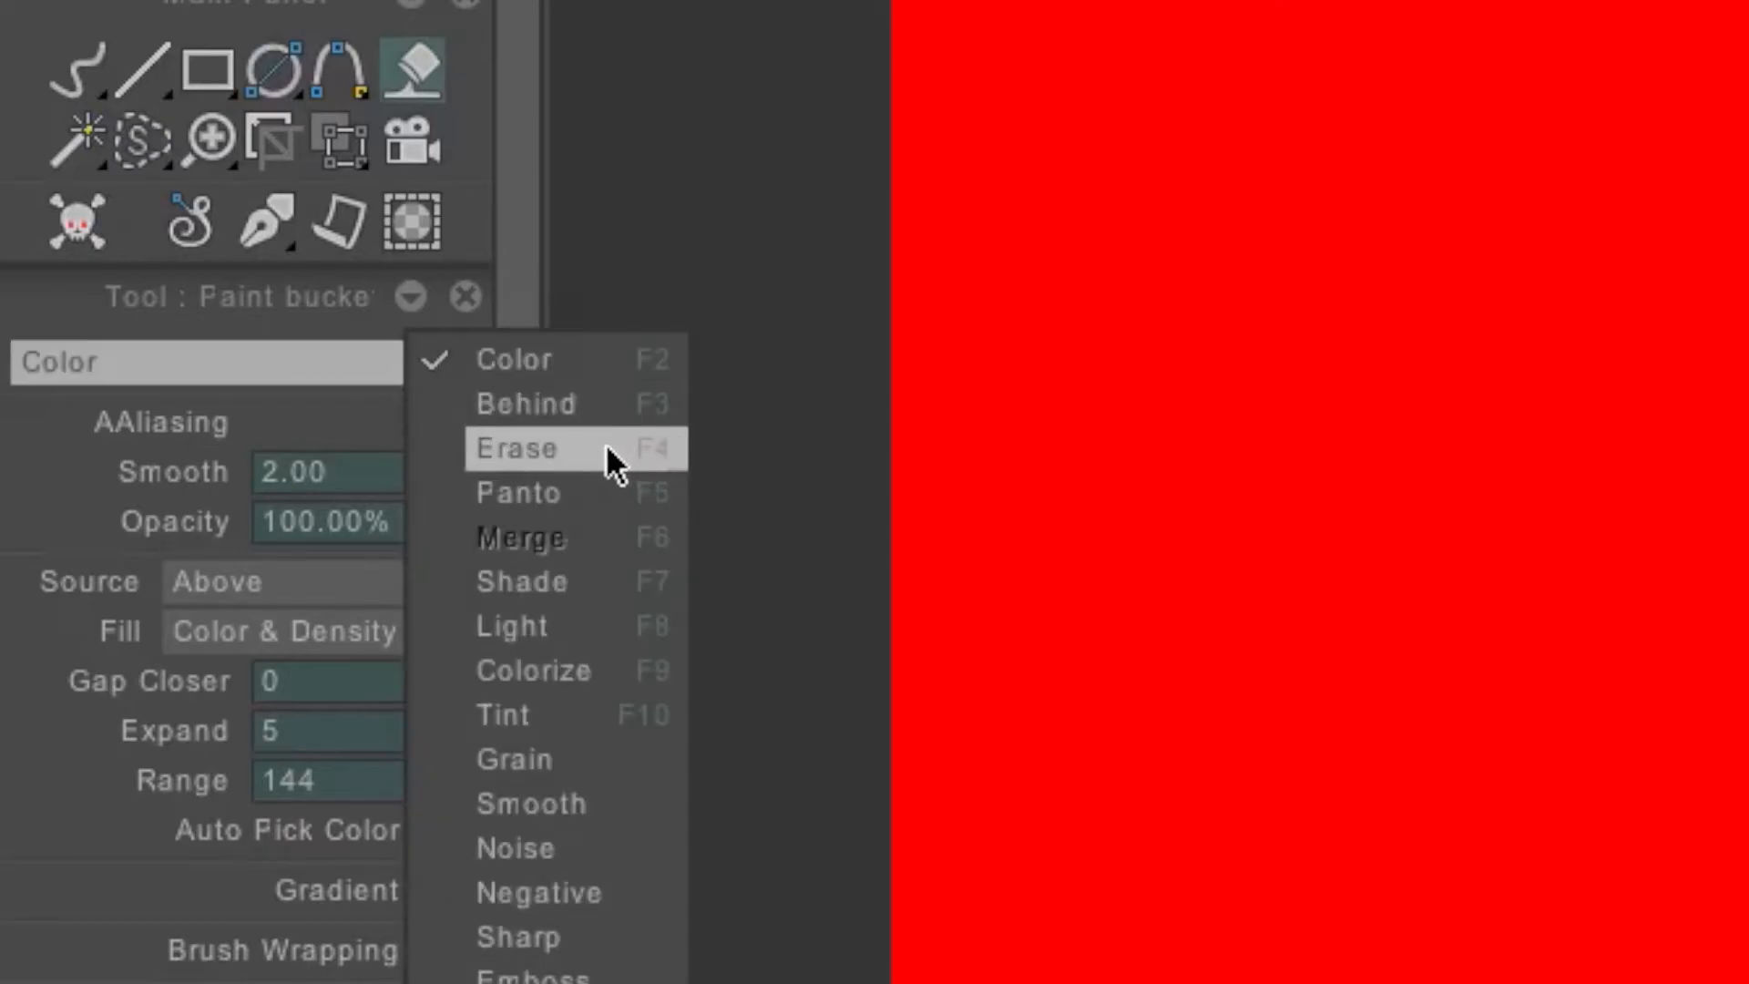
click(514, 447)
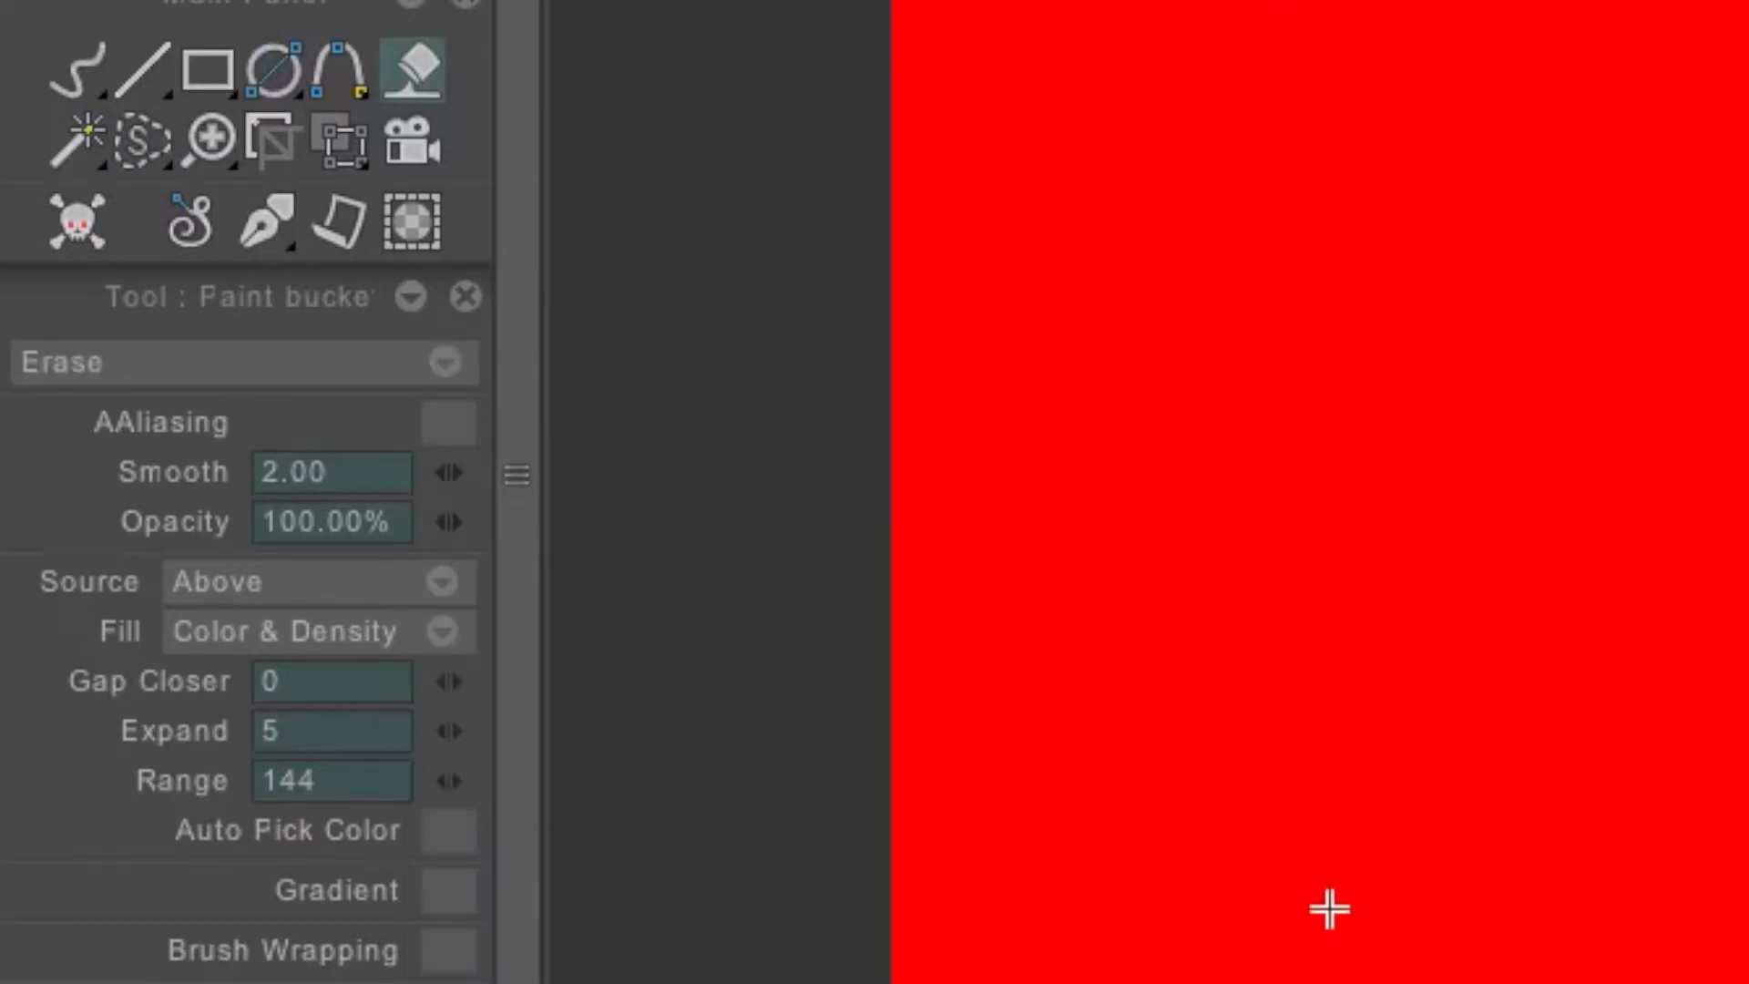